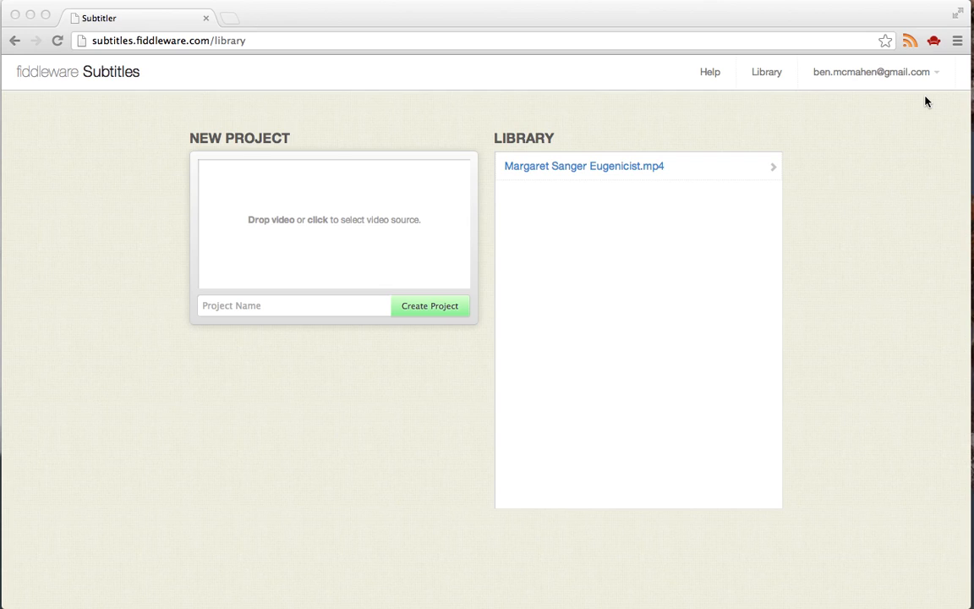
mouse_move(592, 264)
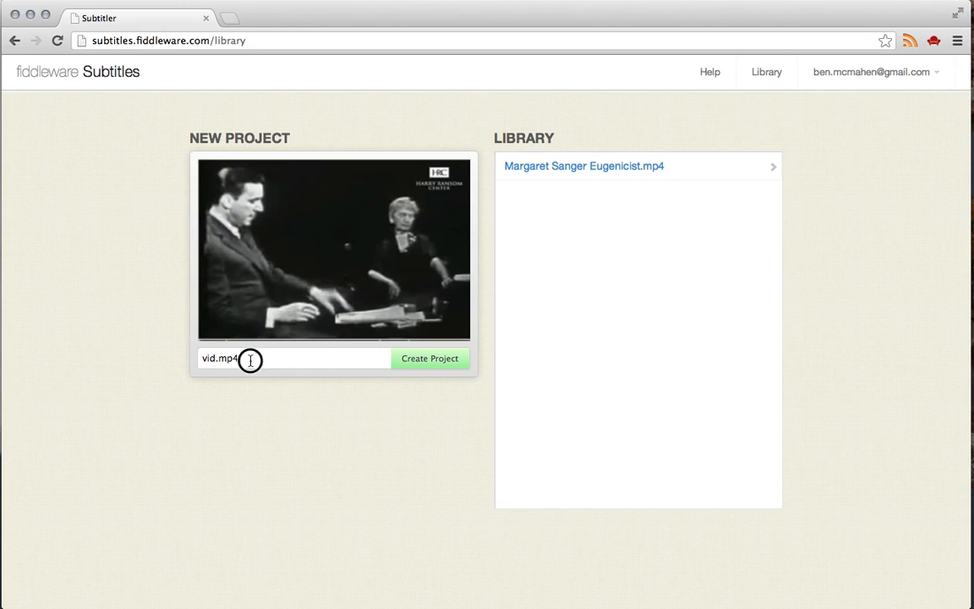
Create the project named vid.mp4 from the dropped video and open its captioning workspace
left_click(294, 359)
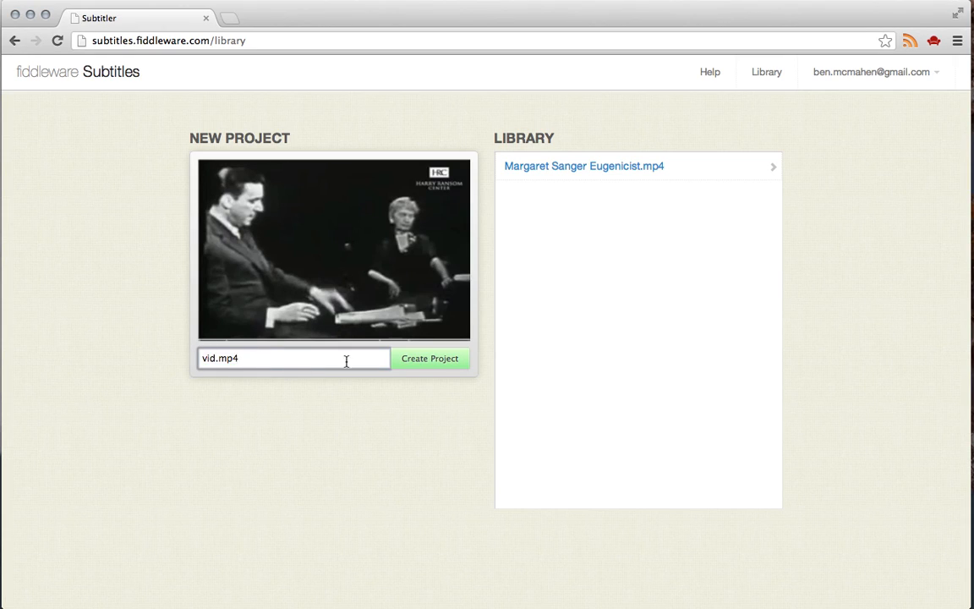
mouse_move(440, 369)
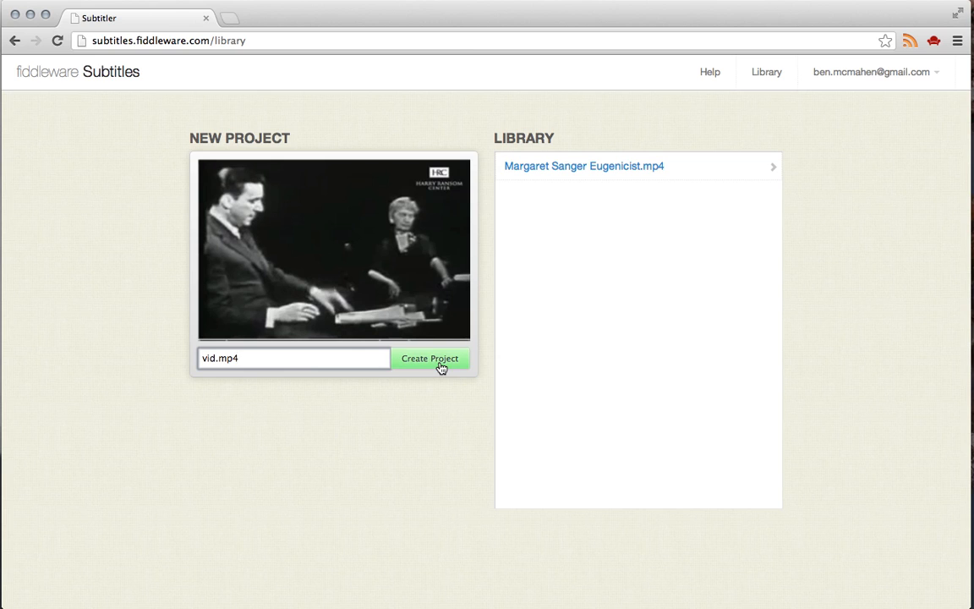
left_click(430, 358)
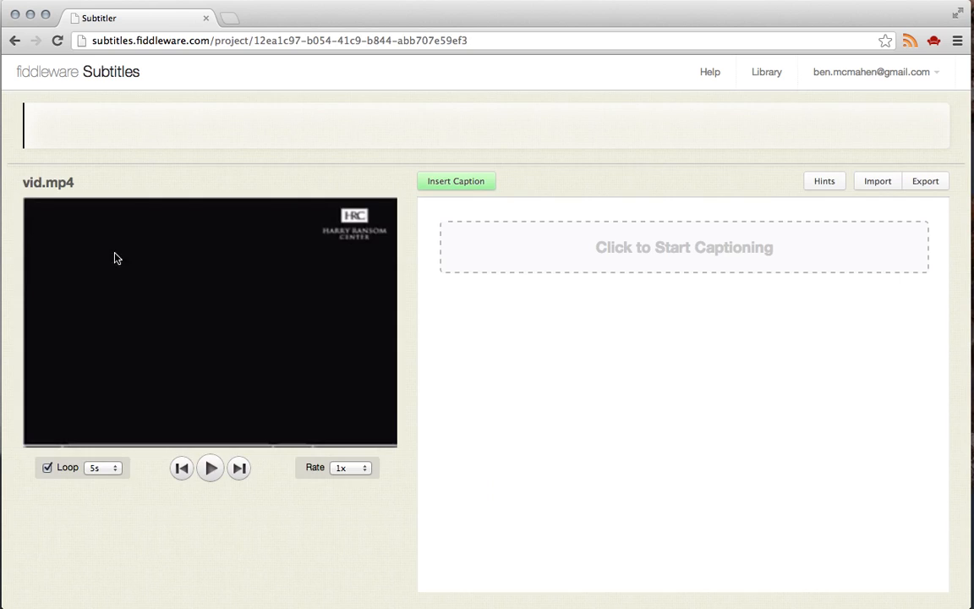
mouse_move(934, 386)
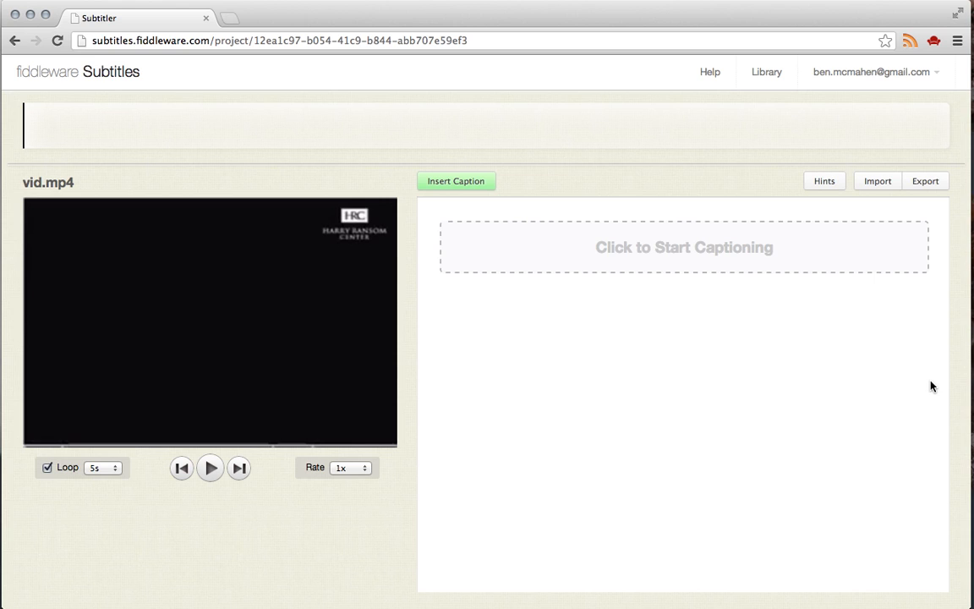
mouse_move(527, 269)
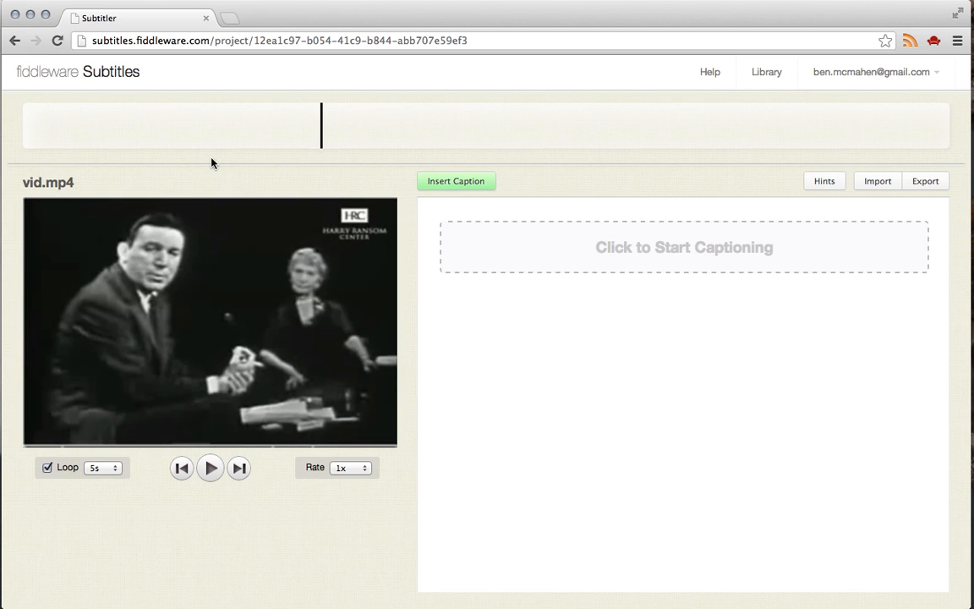
mouse_move(40, 168)
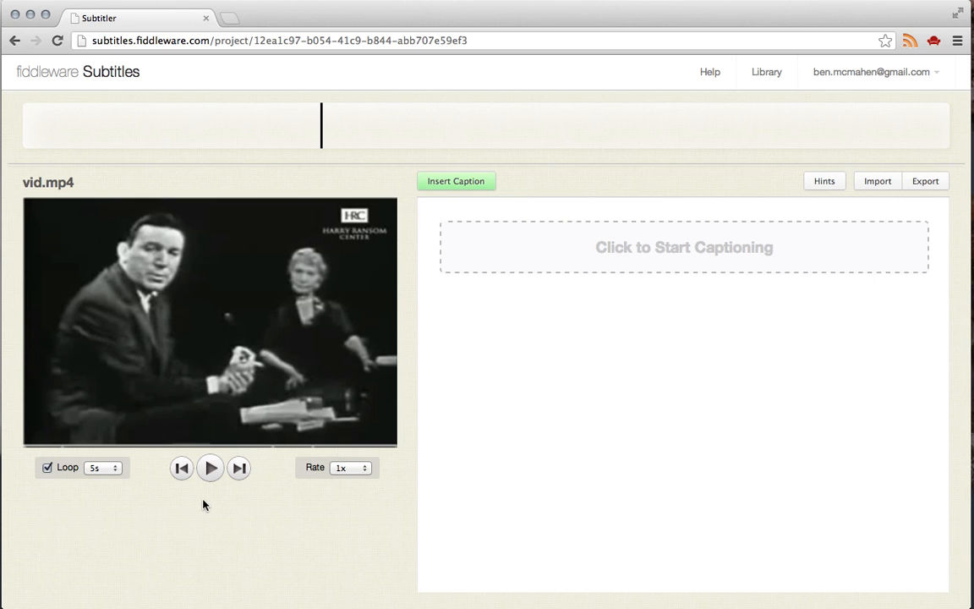
mouse_move(141, 491)
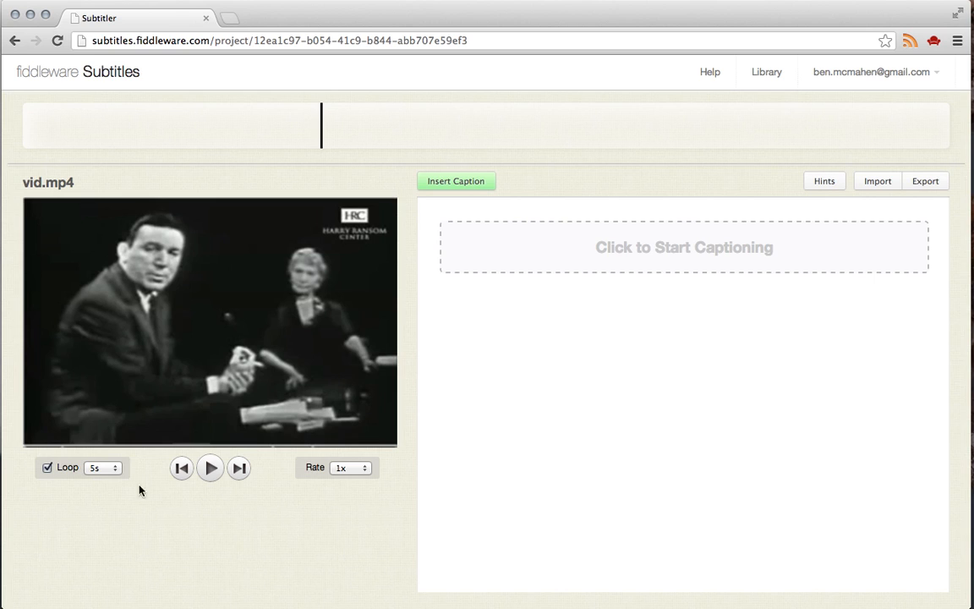
left_click(350, 466)
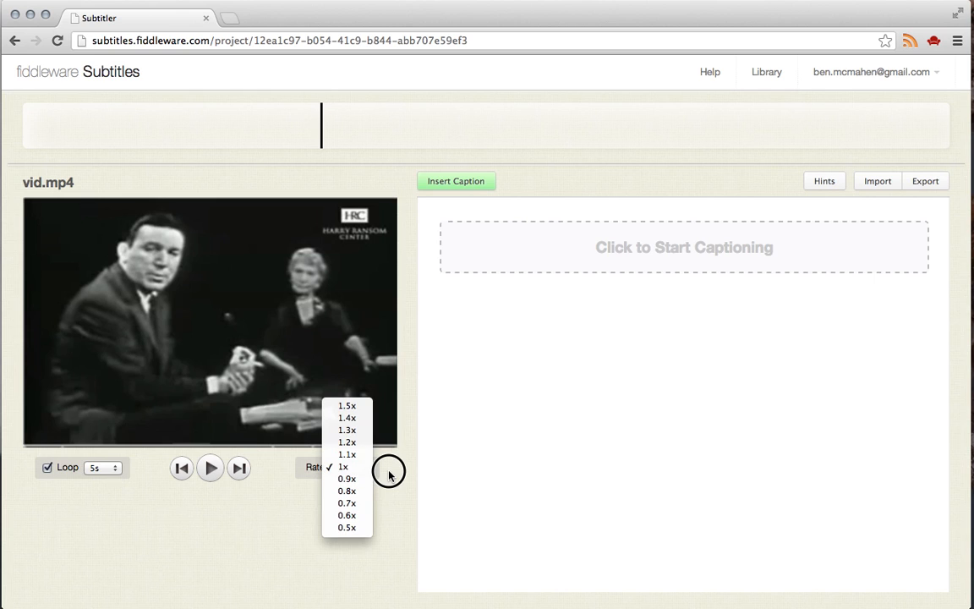
left_click(341, 467)
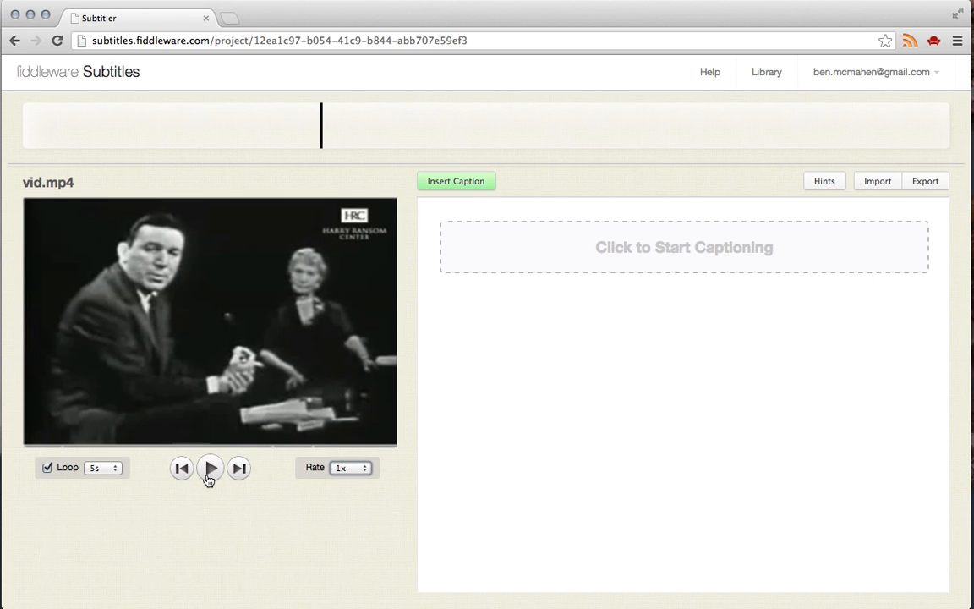
mouse_move(216, 480)
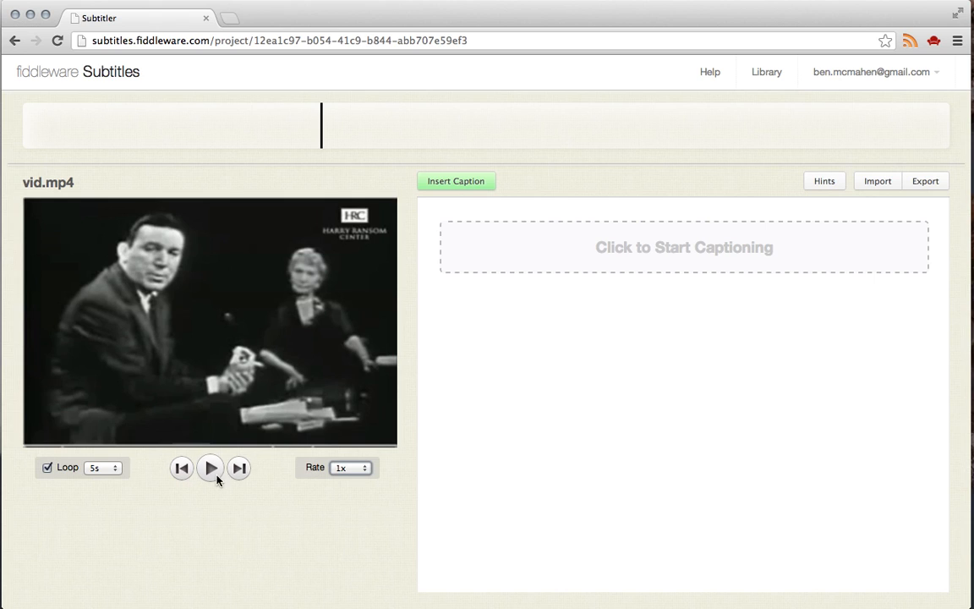
mouse_move(88, 474)
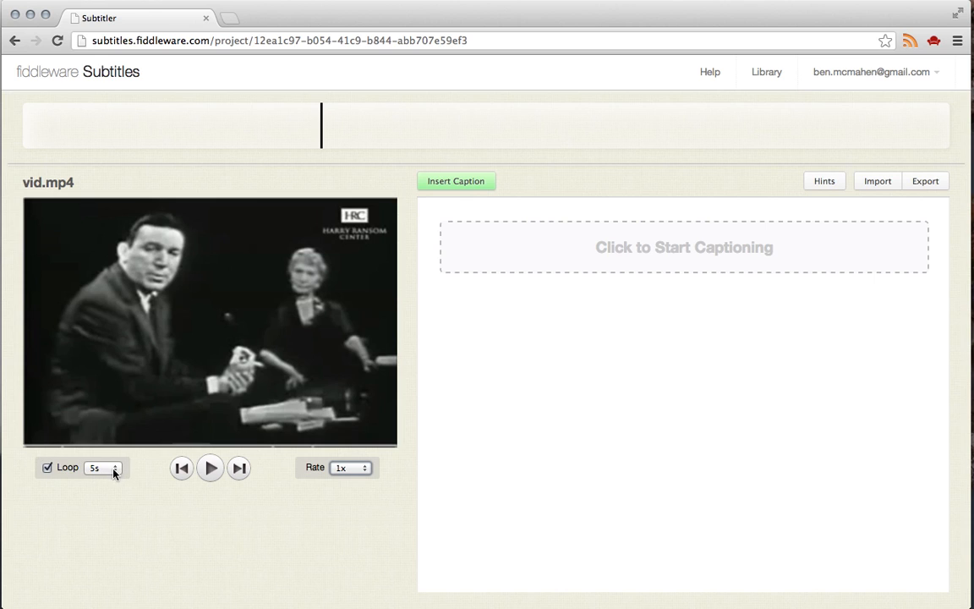
mouse_move(125, 494)
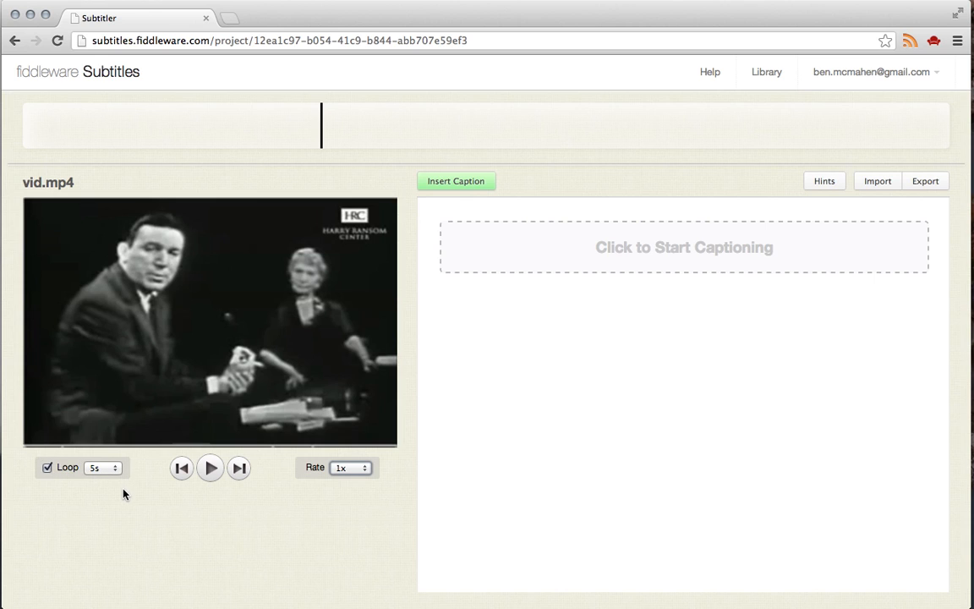
mouse_move(141, 487)
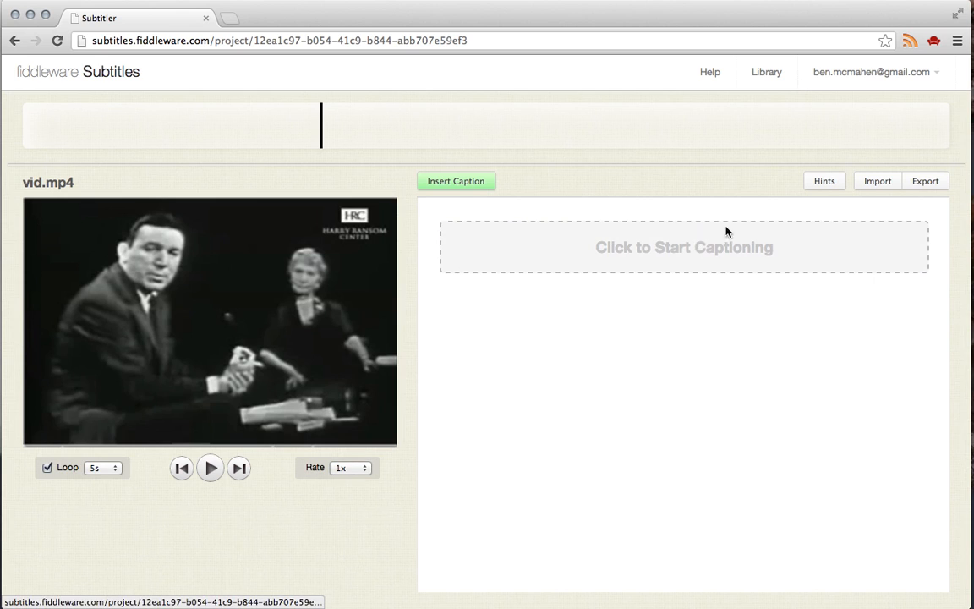
mouse_move(772, 247)
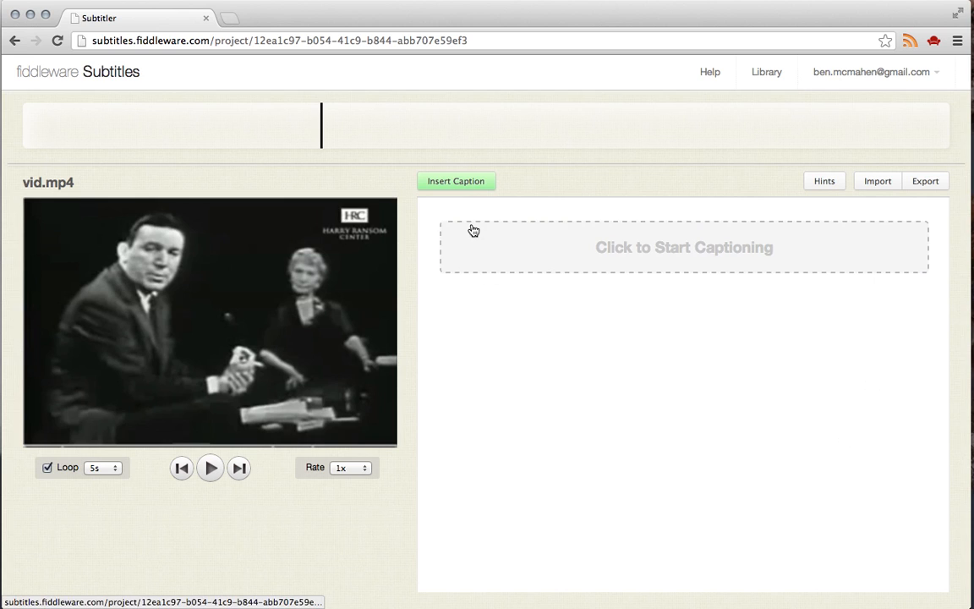
mouse_move(761, 409)
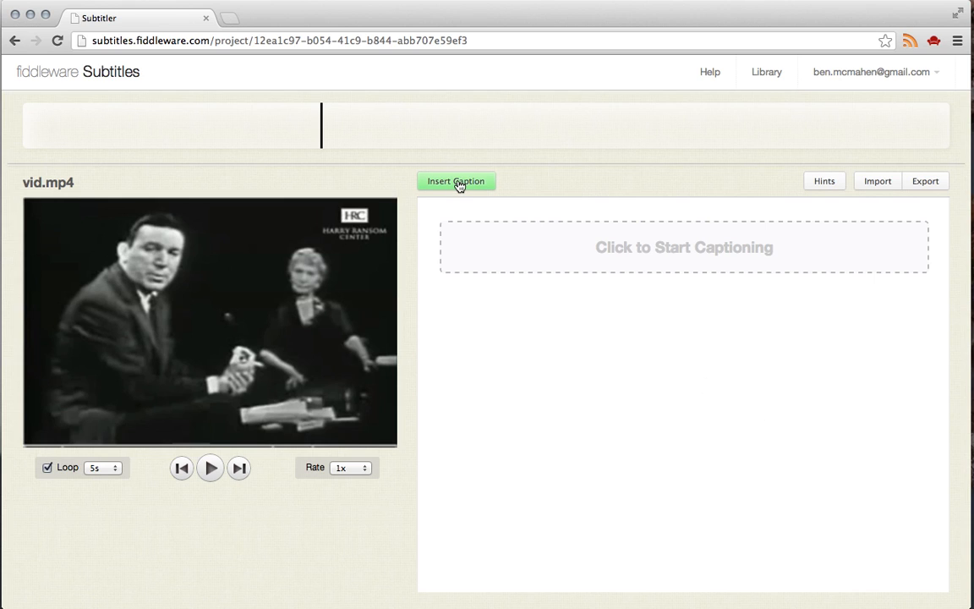
mouse_move(389, 135)
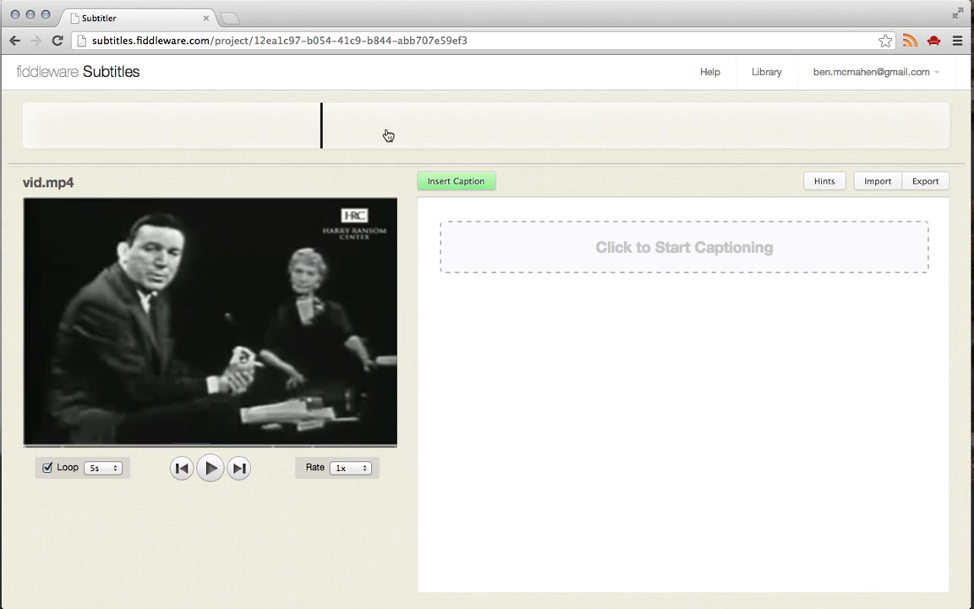
mouse_move(307, 149)
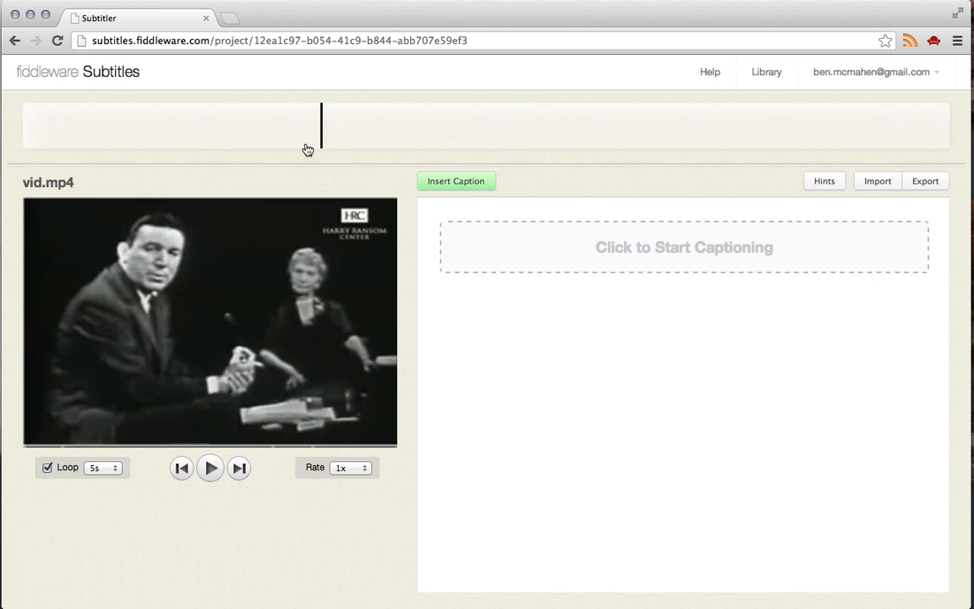
mouse_move(825, 185)
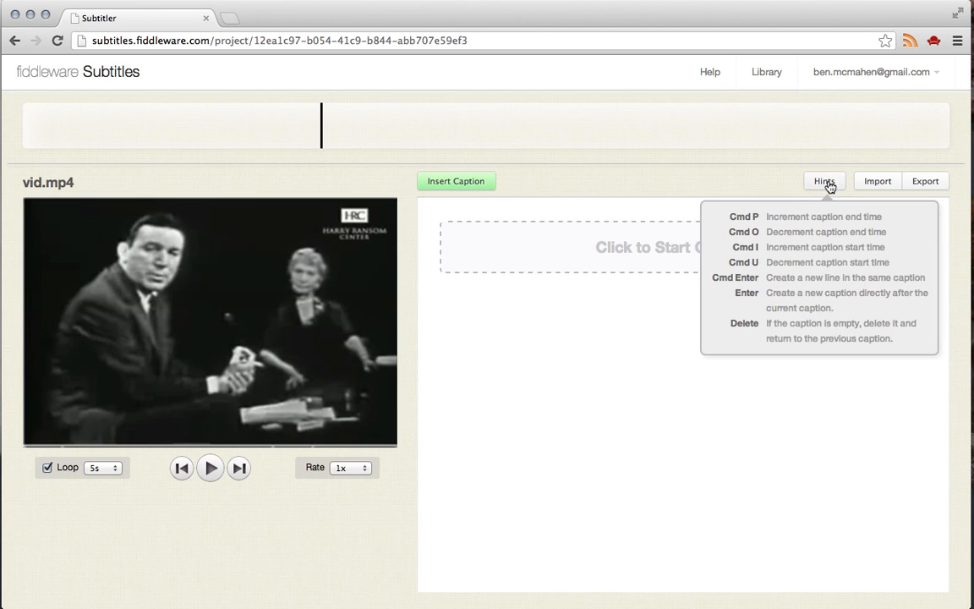
mouse_move(812, 316)
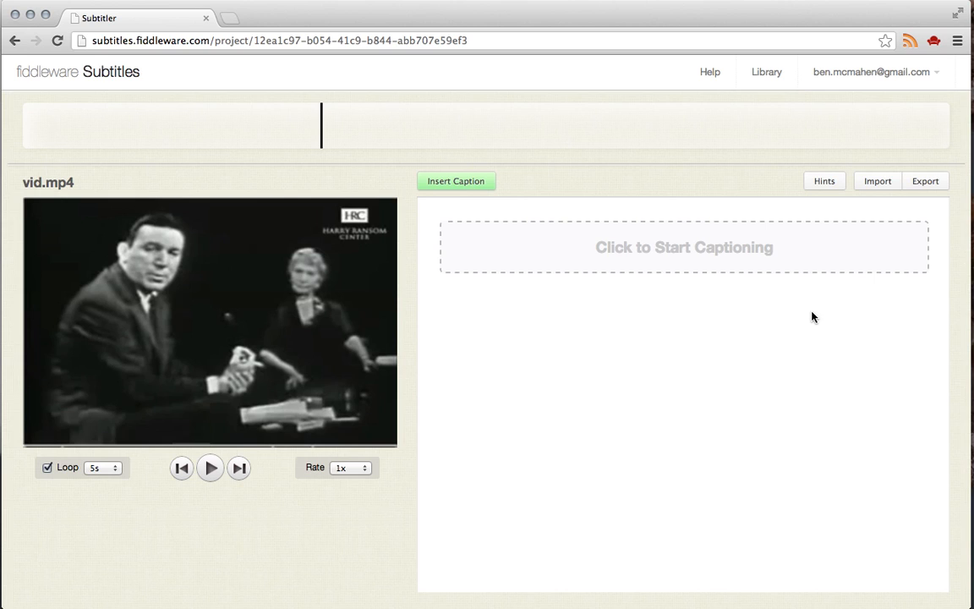
mouse_move(866, 196)
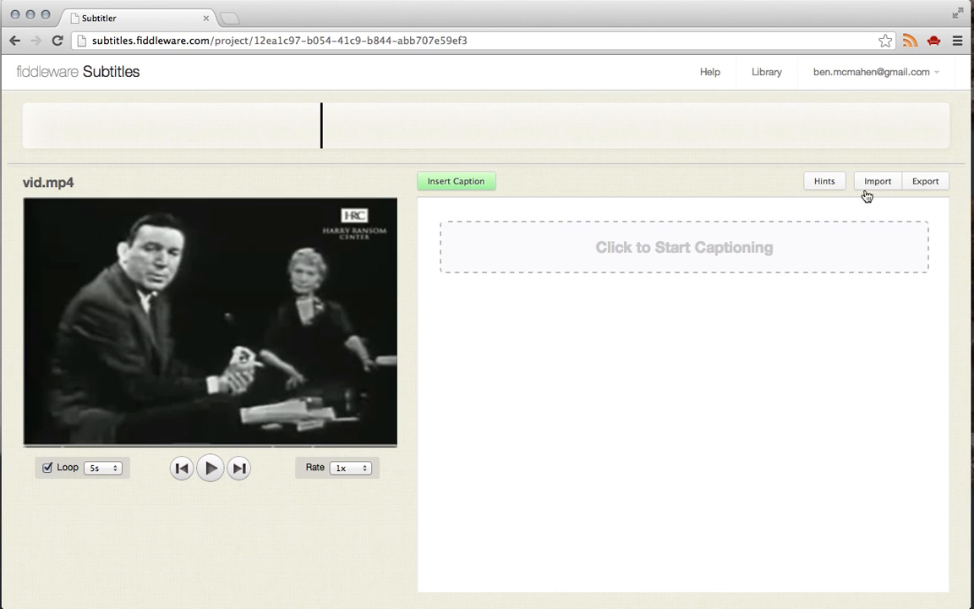
mouse_move(876, 184)
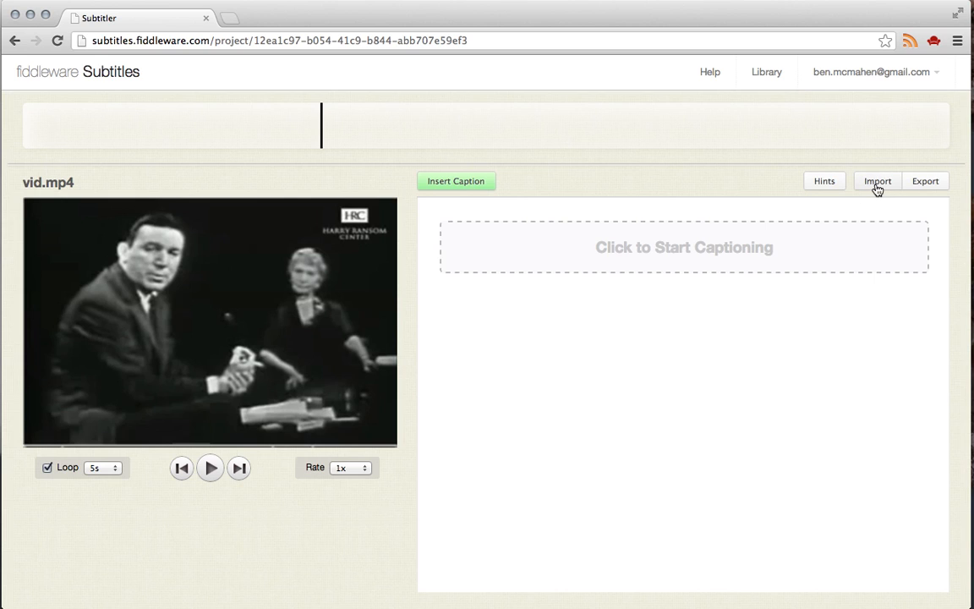
mouse_move(878, 184)
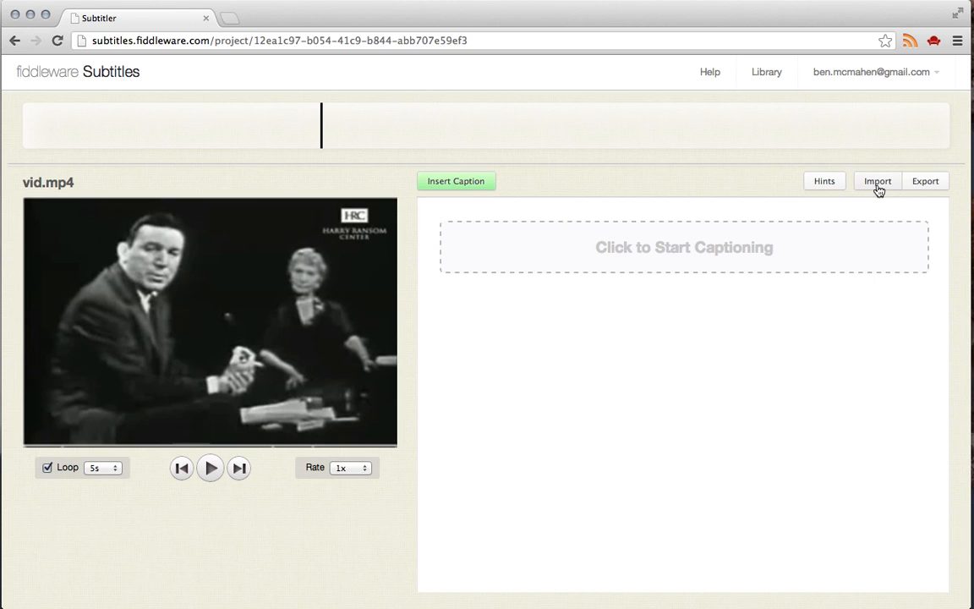
mouse_move(832, 269)
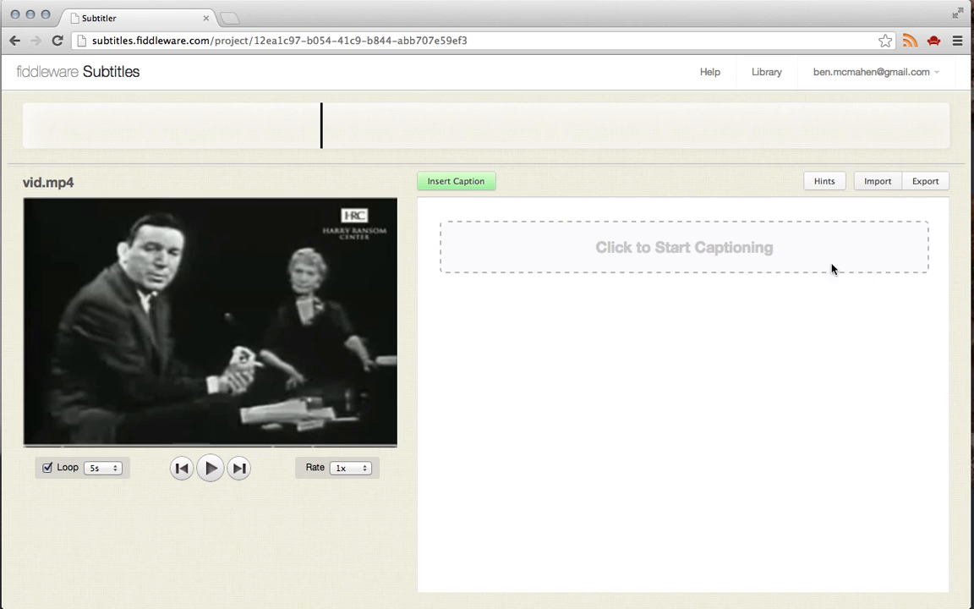
mouse_move(925, 181)
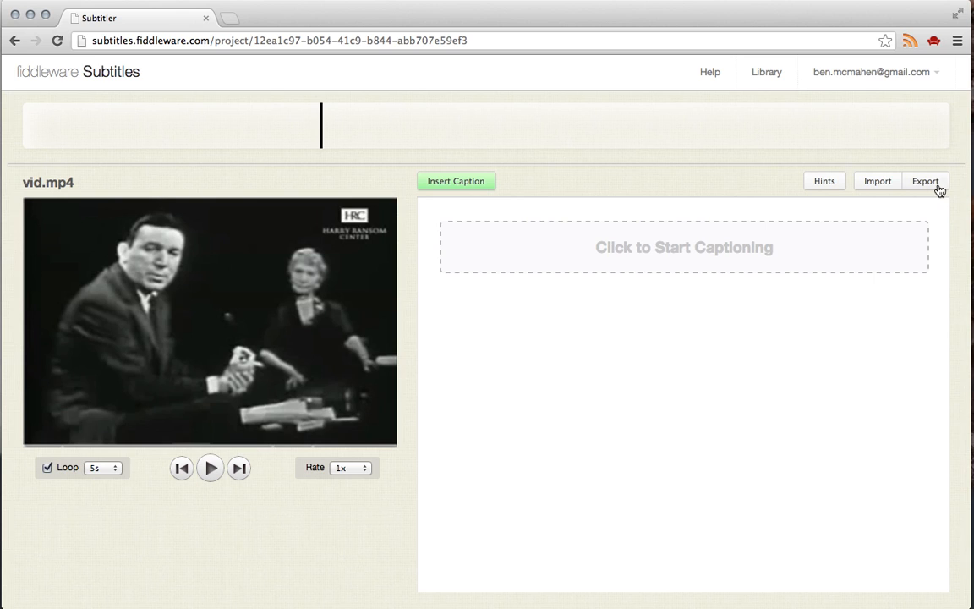
mouse_move(939, 269)
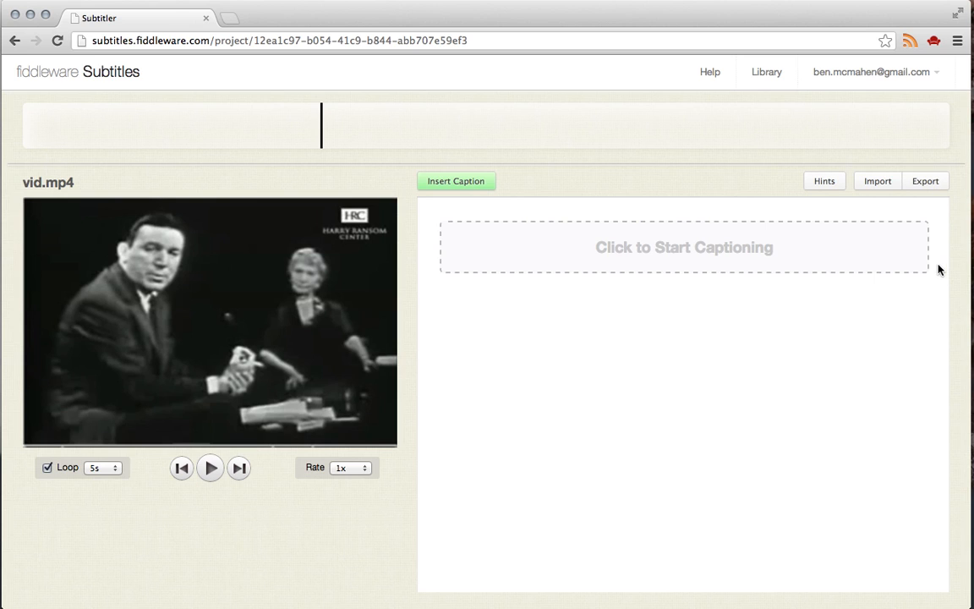
mouse_move(758, 382)
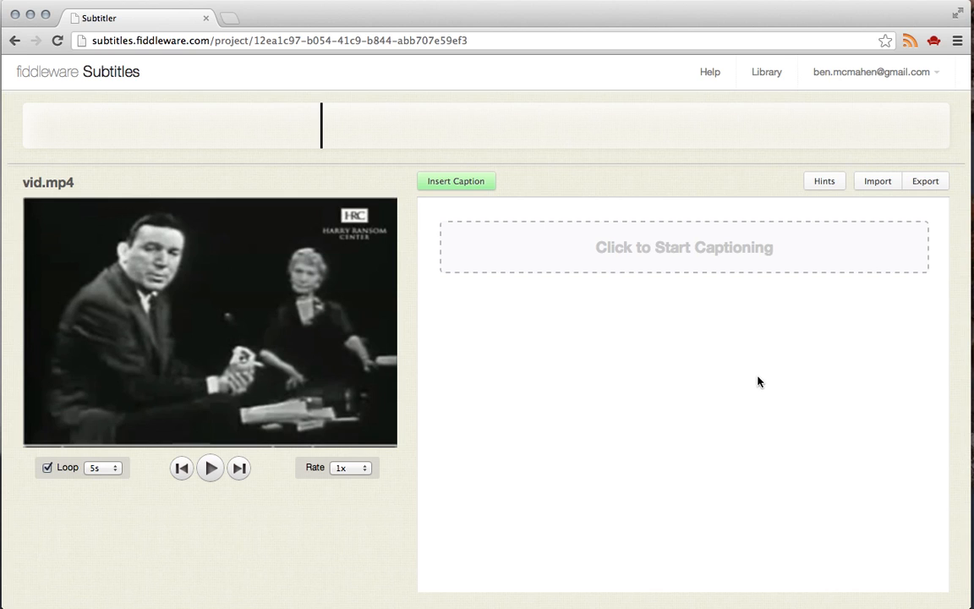
mouse_move(962, 189)
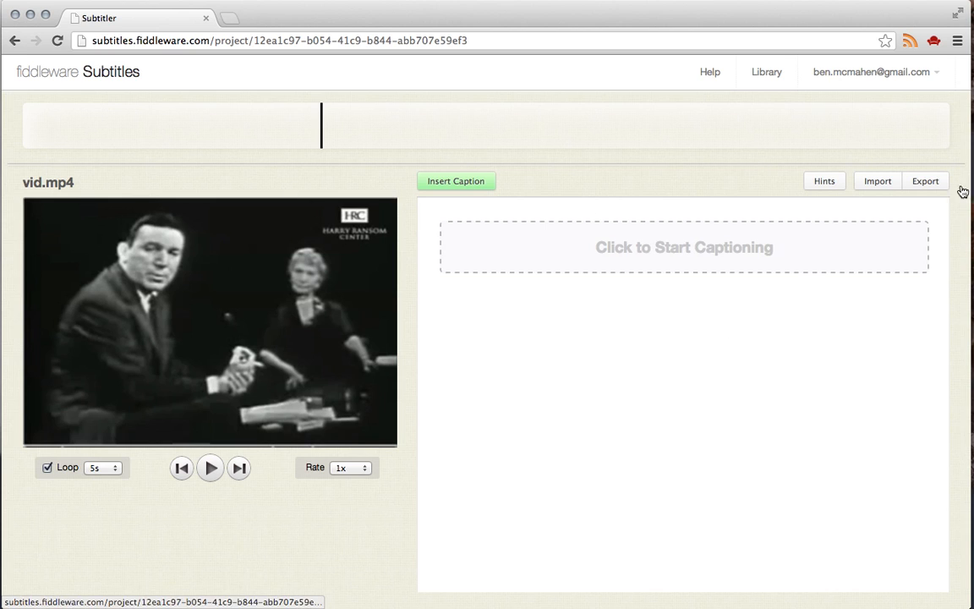
mouse_move(284, 555)
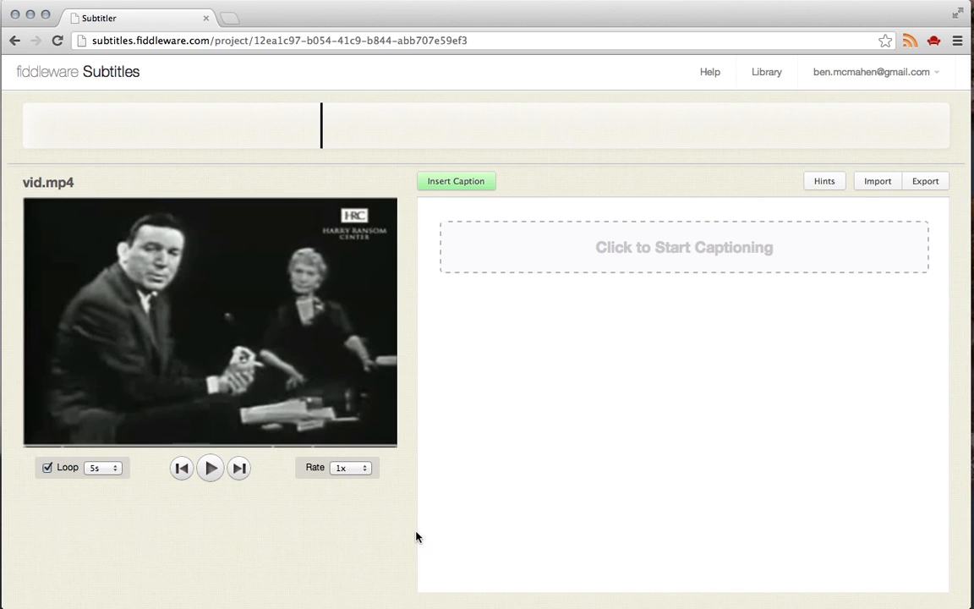
mouse_move(677, 387)
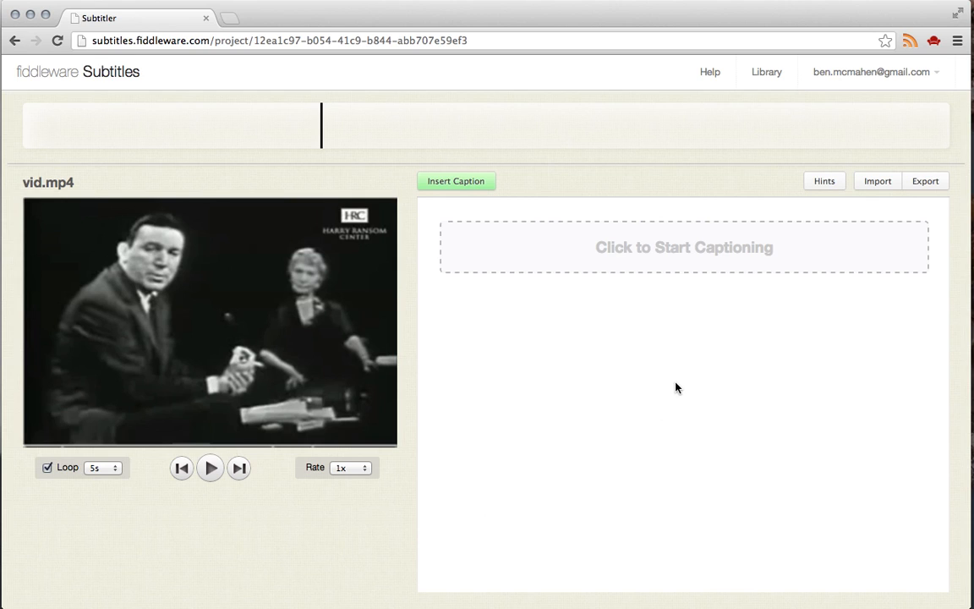
mouse_move(612, 301)
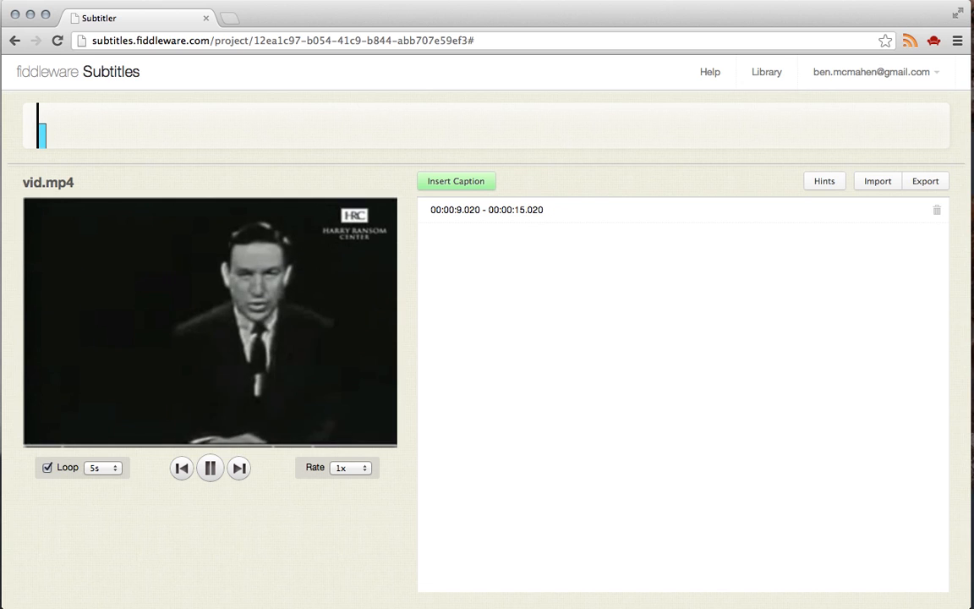
Write the first caption 'Good evening… unrehearsed, uncensored interview on' birth control, starting at 00:00:08.520, and add a second caption
left_click(824, 181)
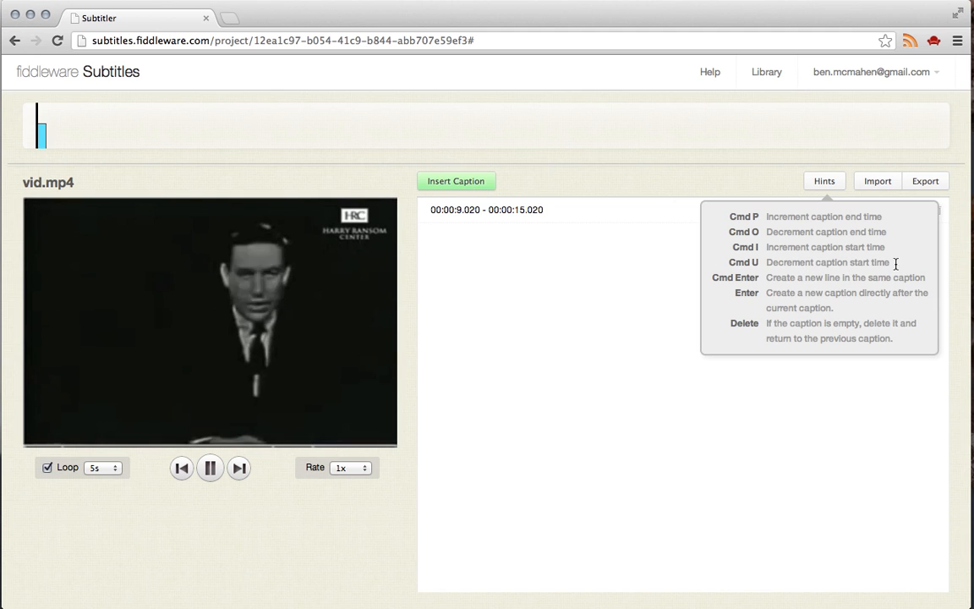
mouse_move(521, 174)
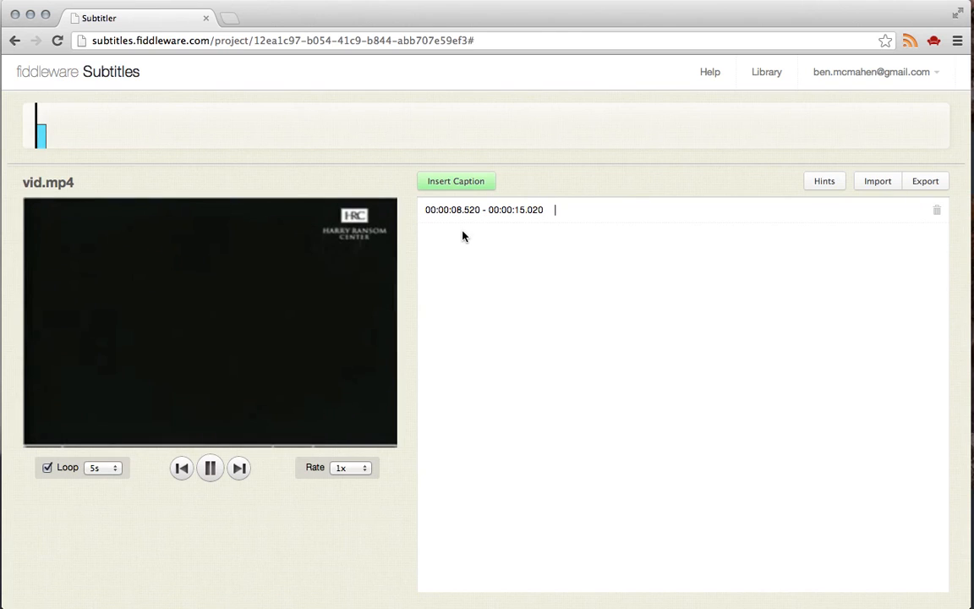
type("Good evening. What you're about to witness is an")
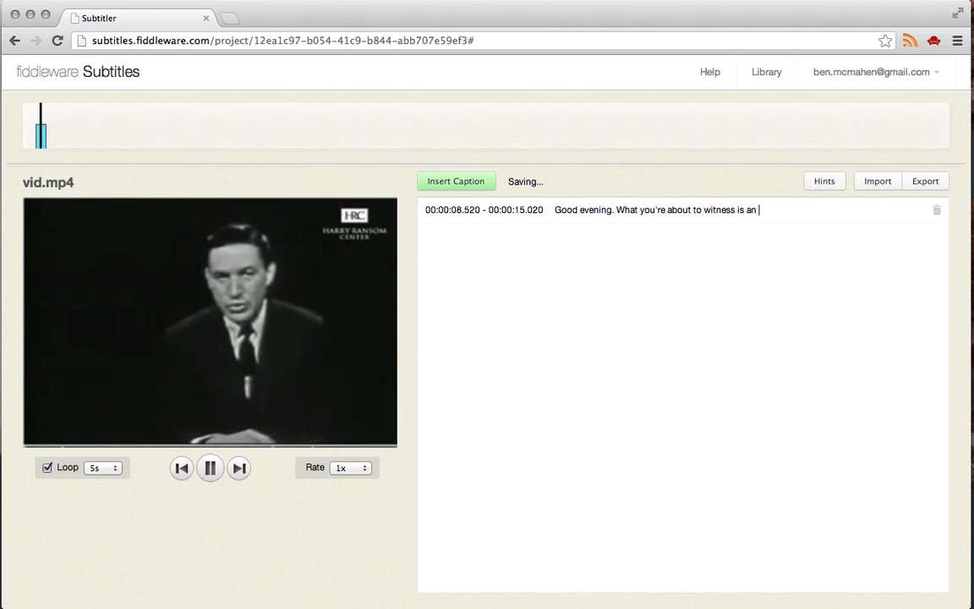
type("unrehear")
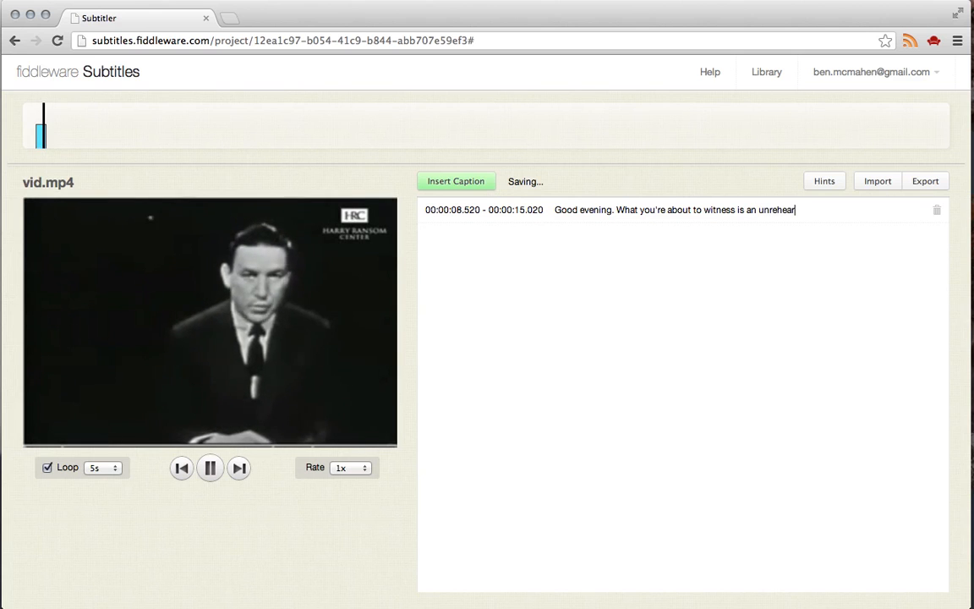
type("sed,")
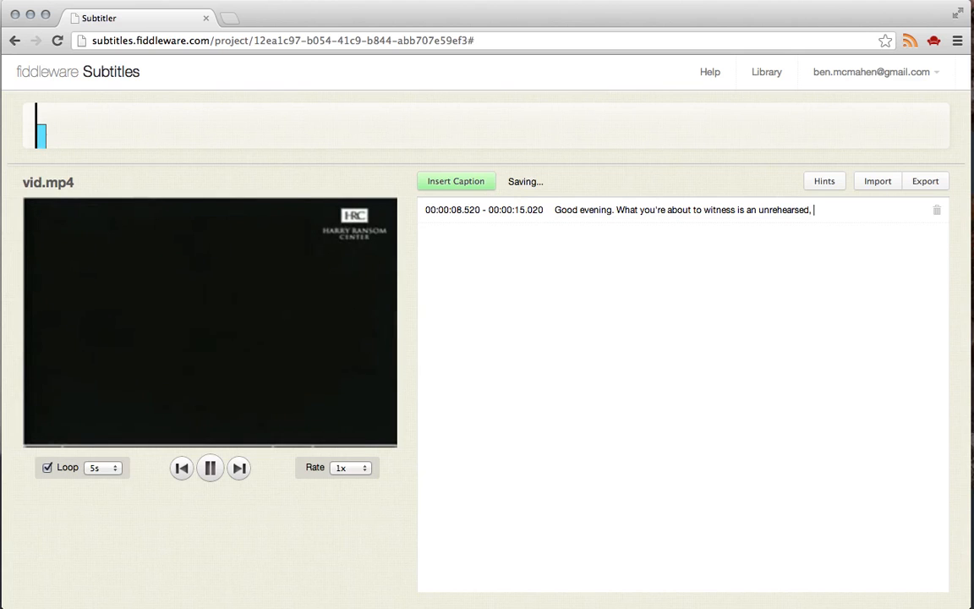
type("uncenso")
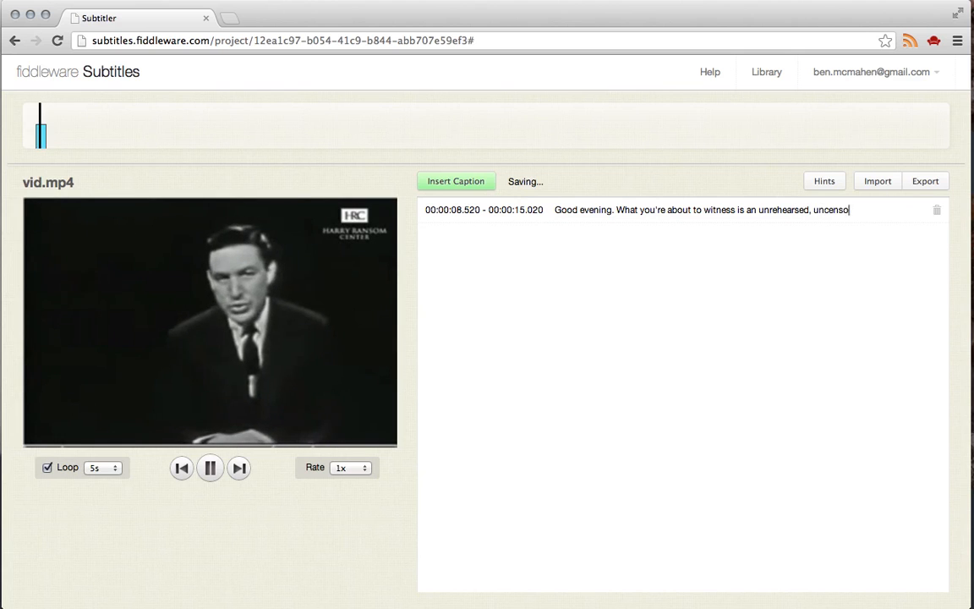
type("red")
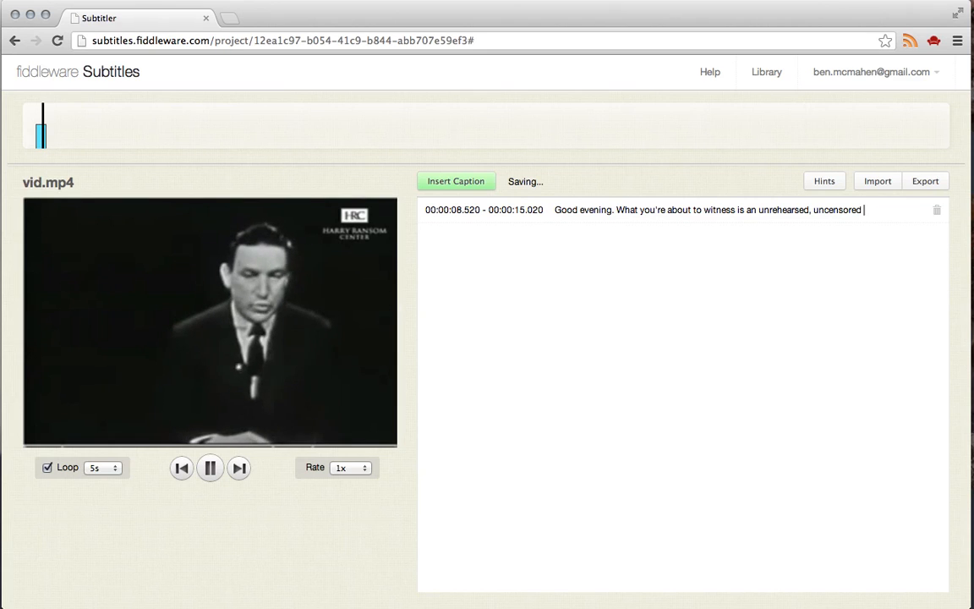
type("interview on the issue of birt")
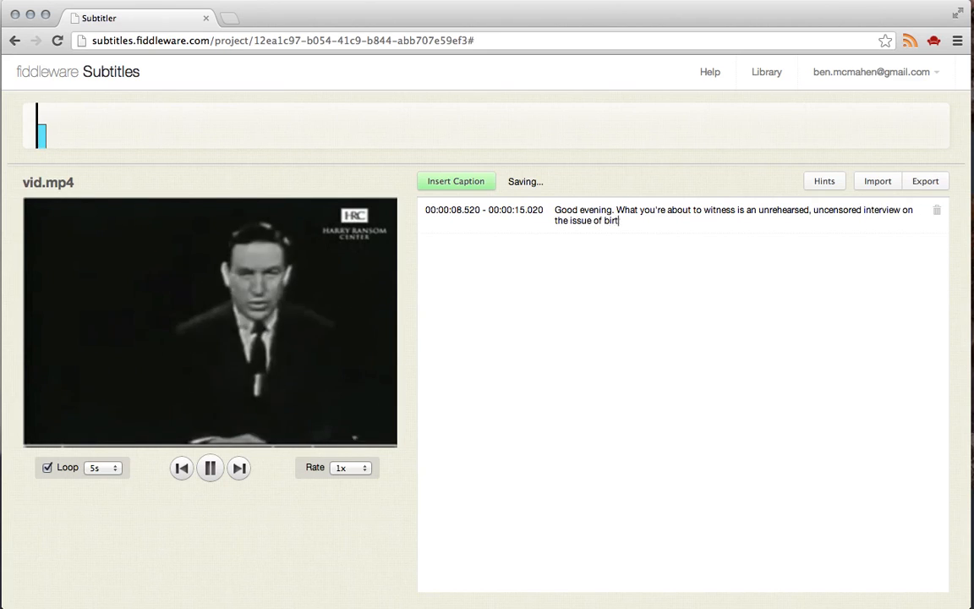
left_click(456, 181)
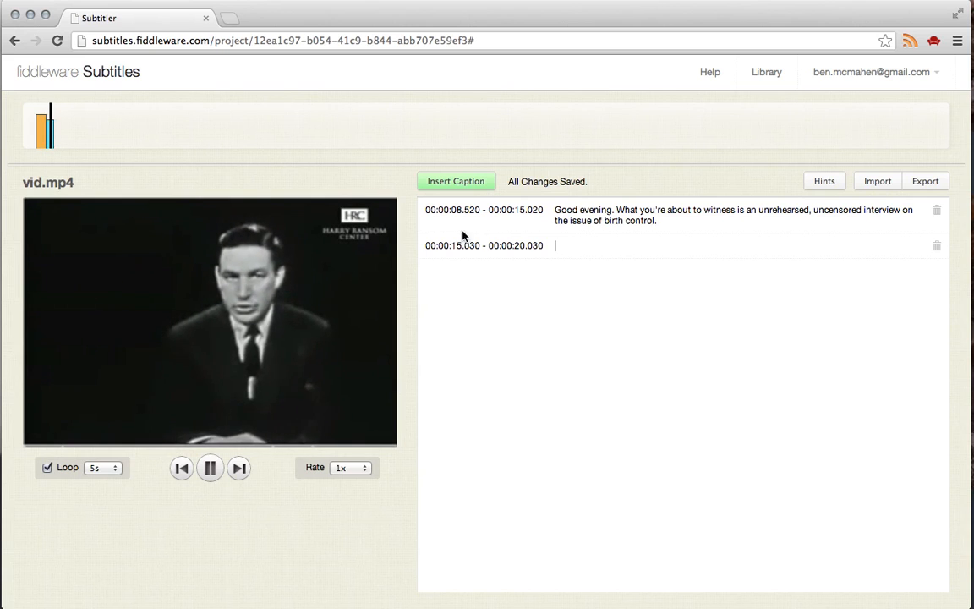
left_click(210, 467)
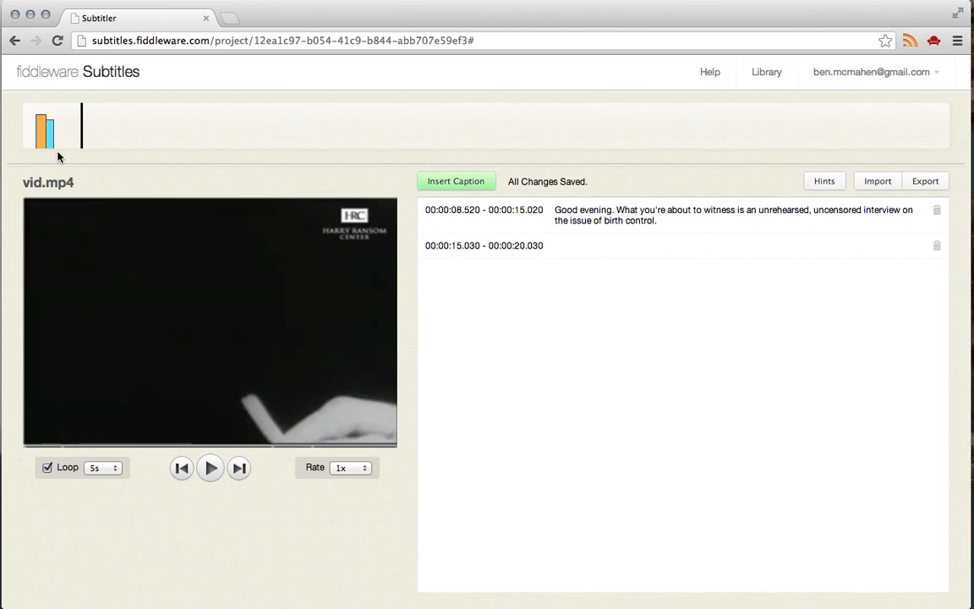
mouse_move(71, 149)
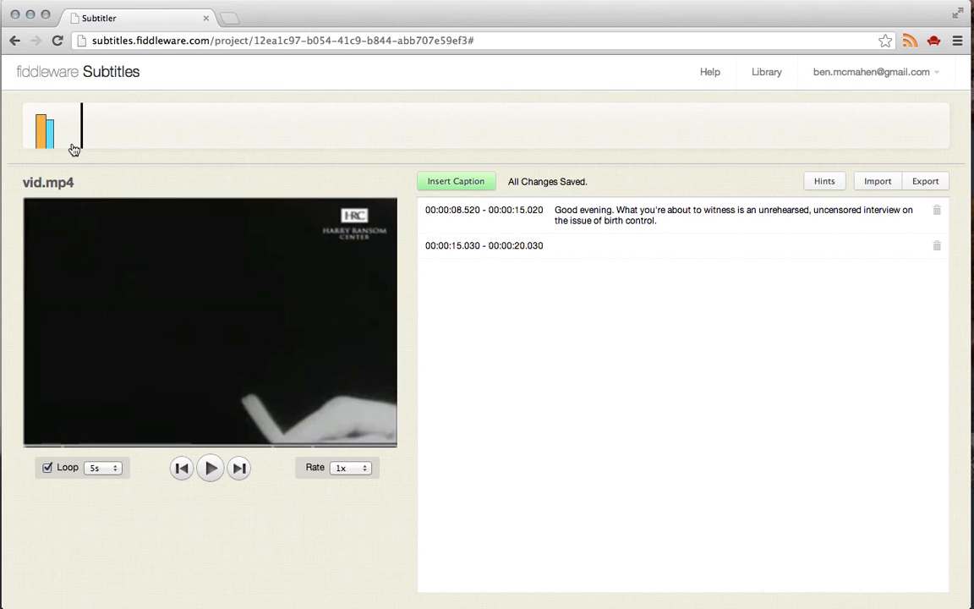
mouse_move(132, 148)
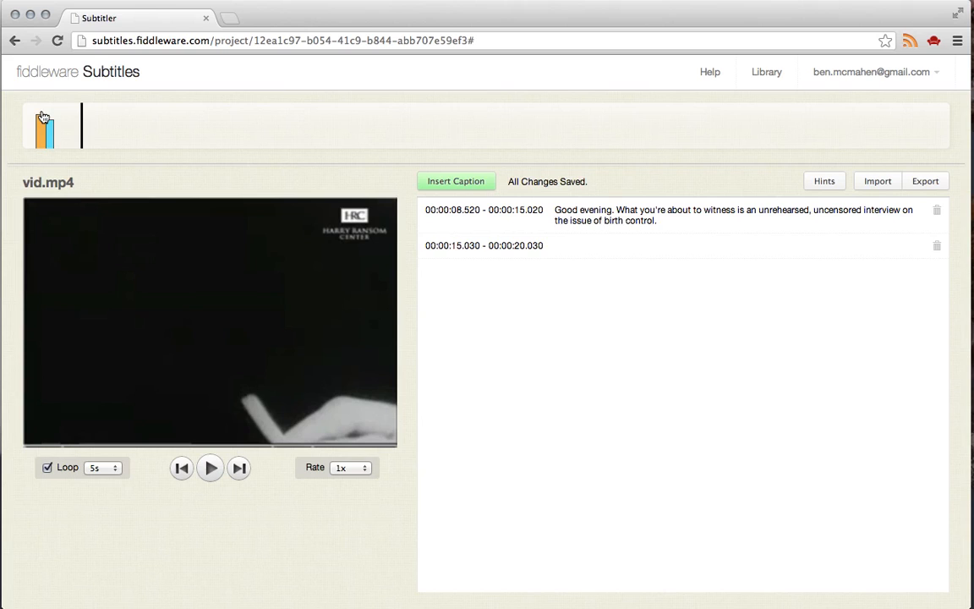
mouse_move(44, 117)
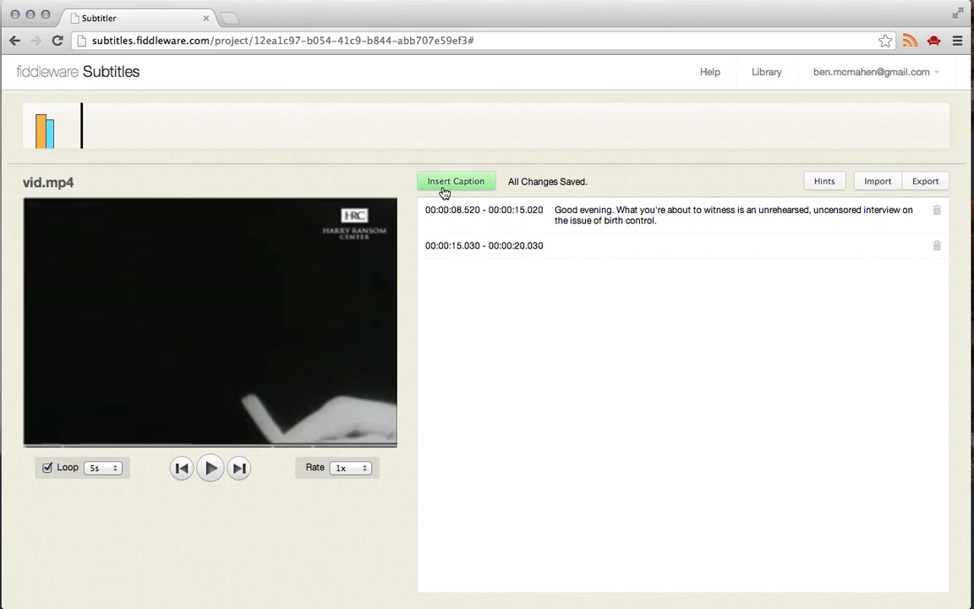
left_click(592, 245)
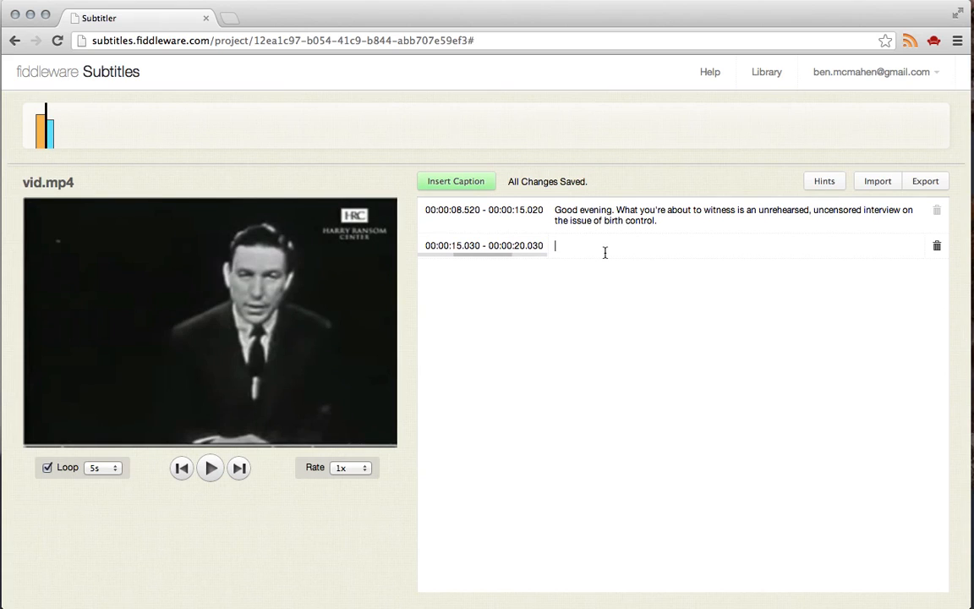
type("fdsakl")
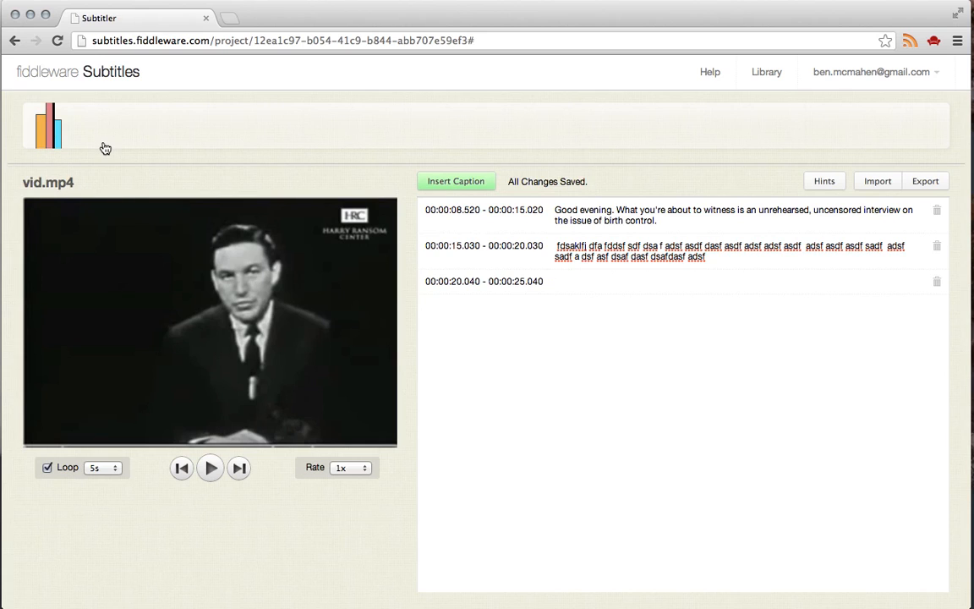
mouse_move(77, 149)
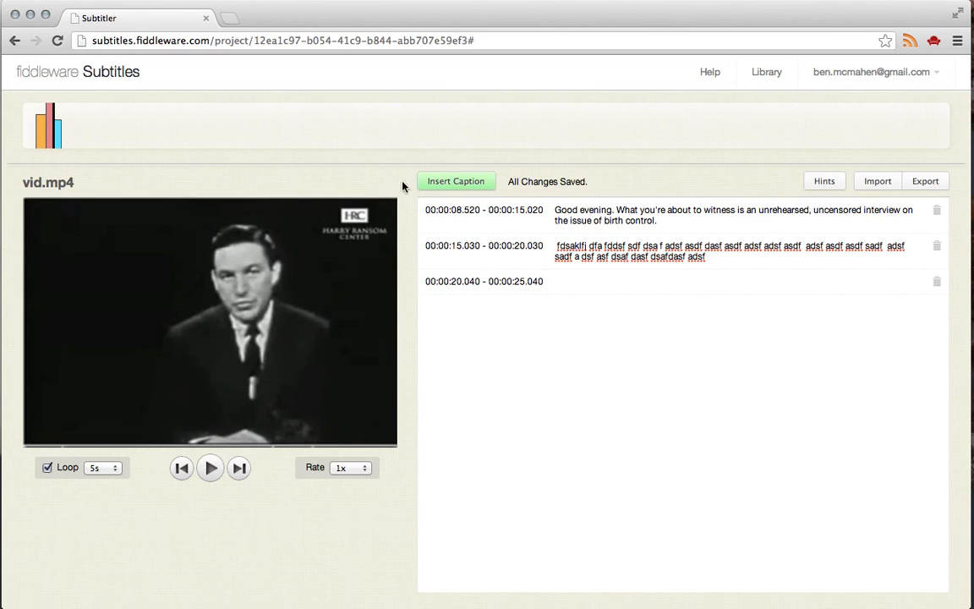
mouse_move(189, 141)
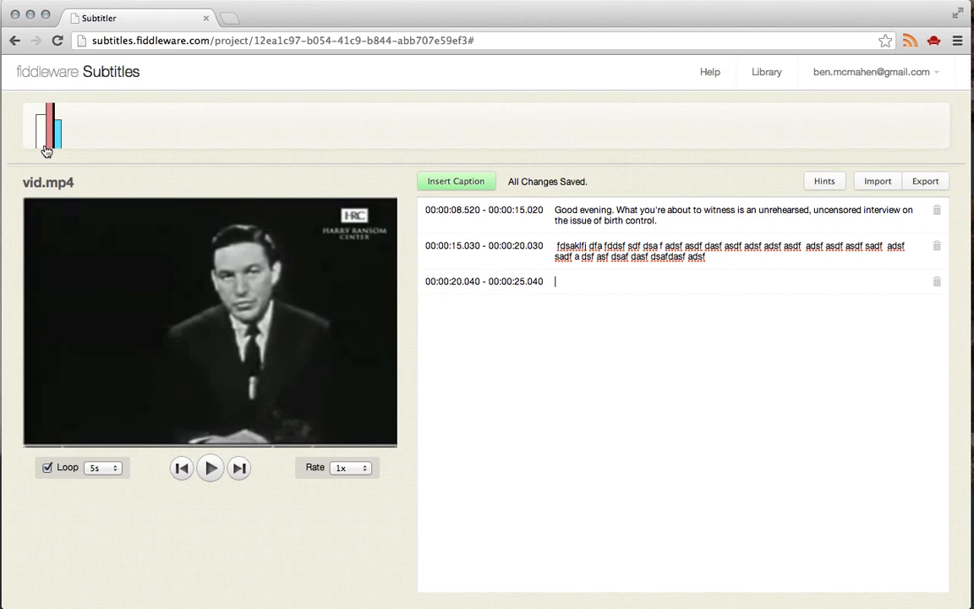
left_click(656, 220)
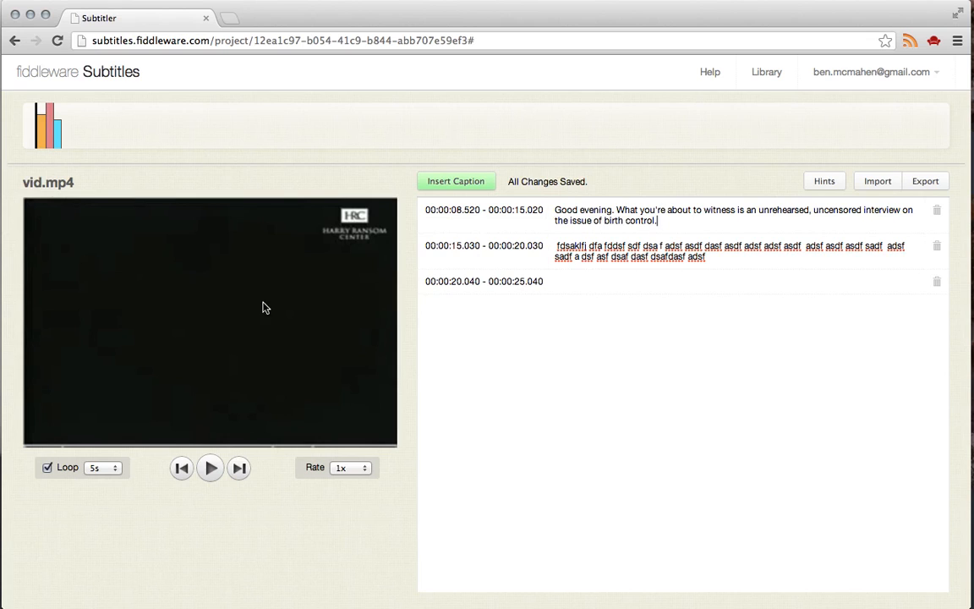
mouse_move(421, 270)
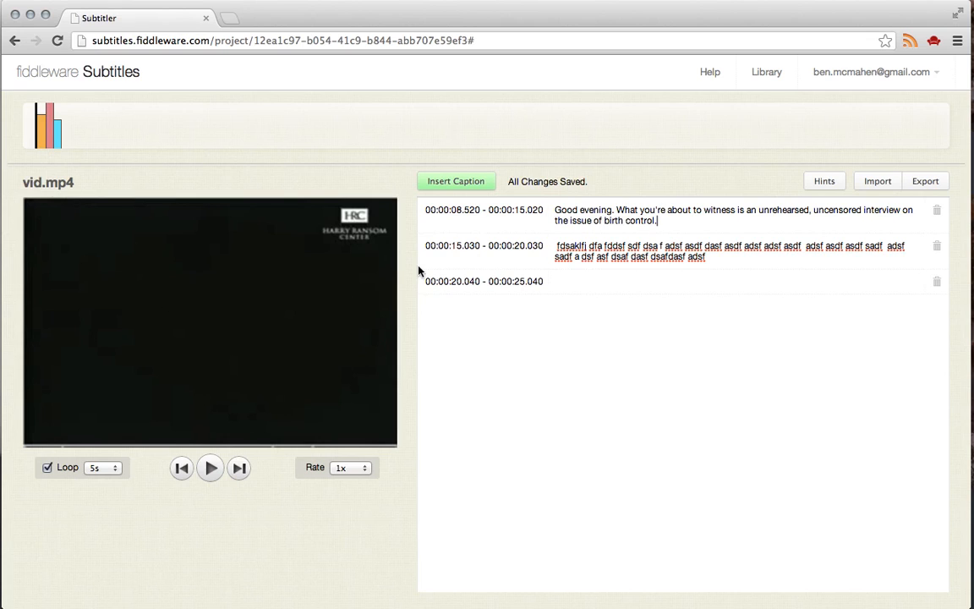
left_click(210, 467)
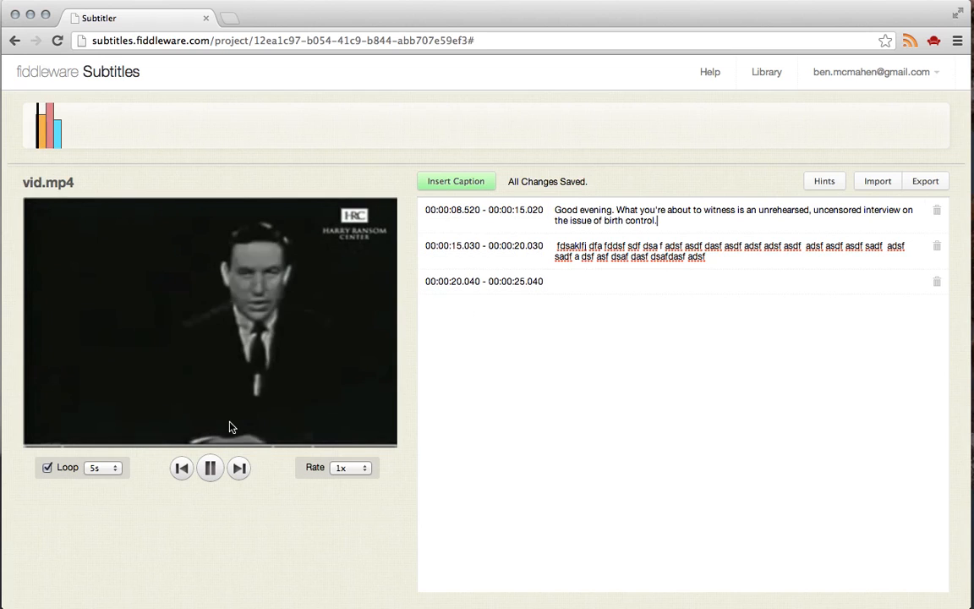
left_click(210, 467)
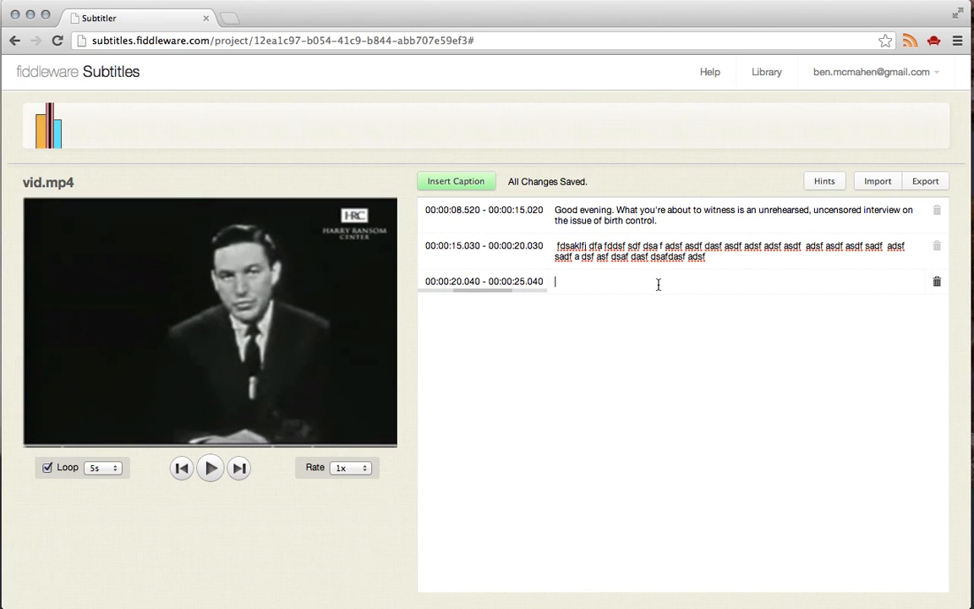
left_click(741, 257)
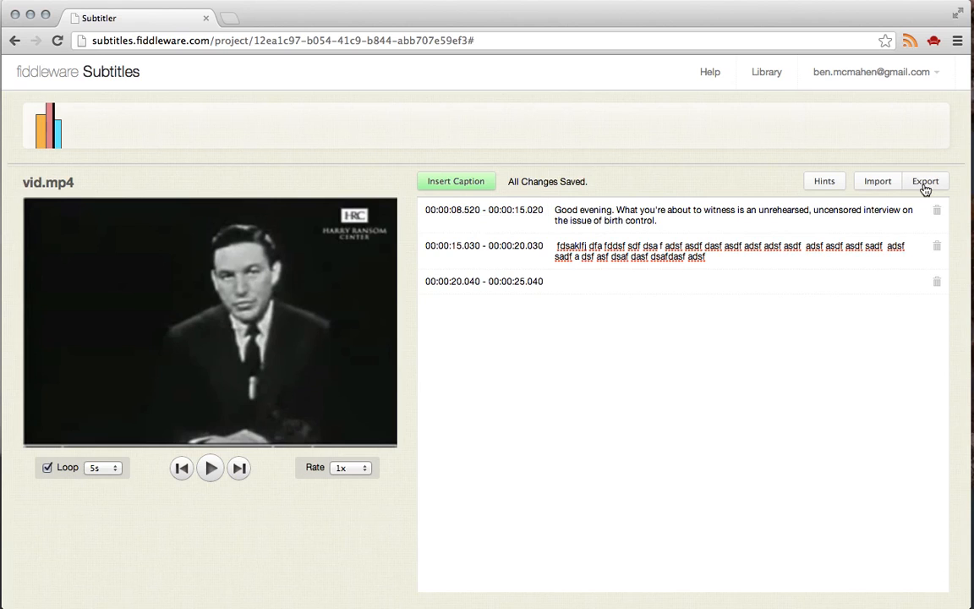
Export the three captions as a downloaded .srt subtitle file
left_click(925, 181)
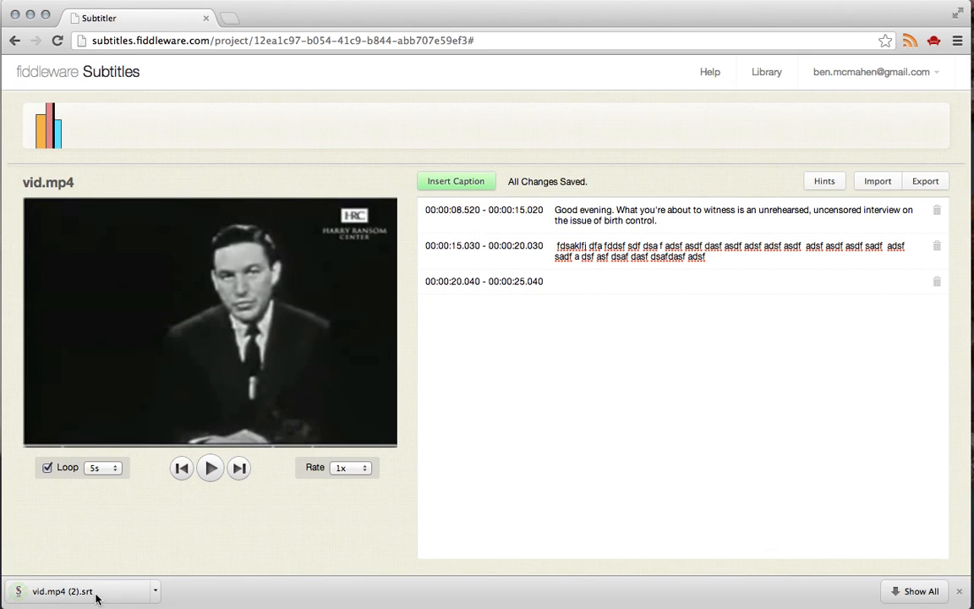
mouse_move(257, 504)
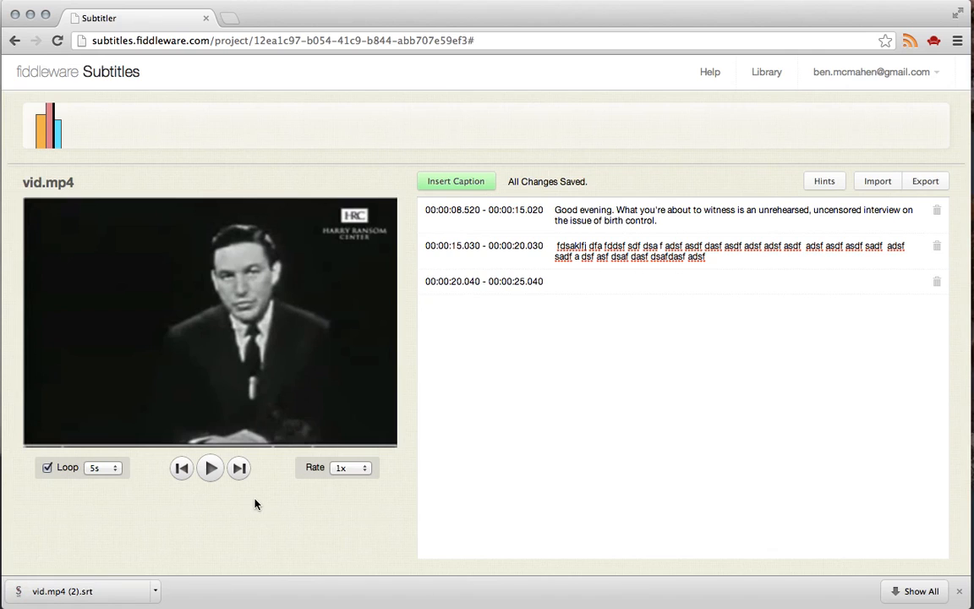
mouse_move(263, 508)
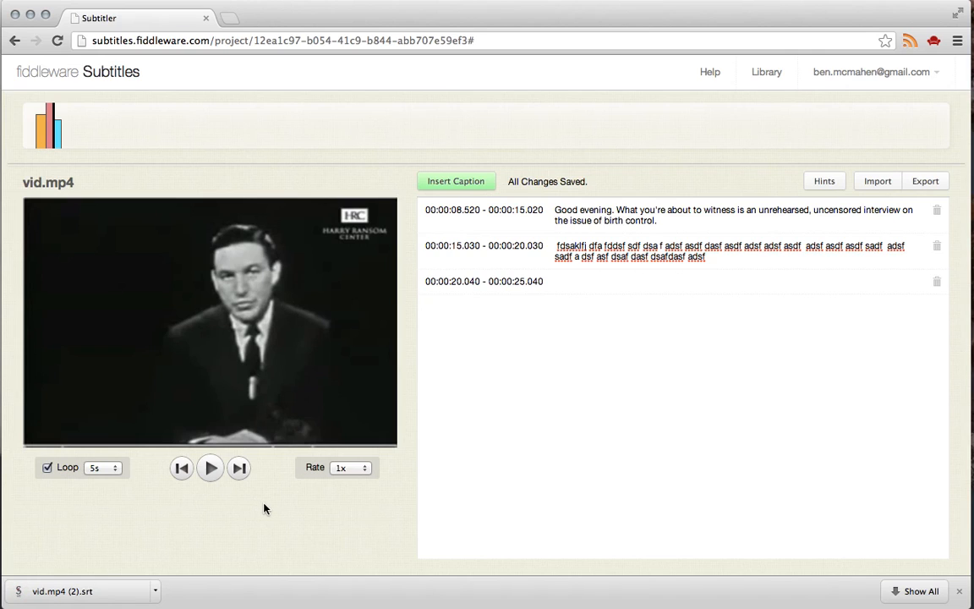
mouse_move(200, 562)
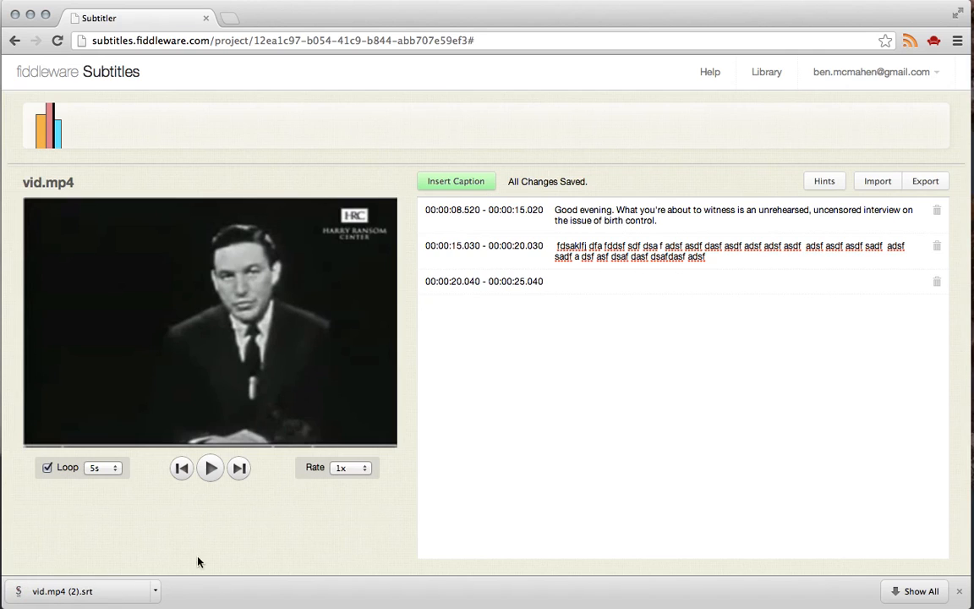
mouse_move(291, 527)
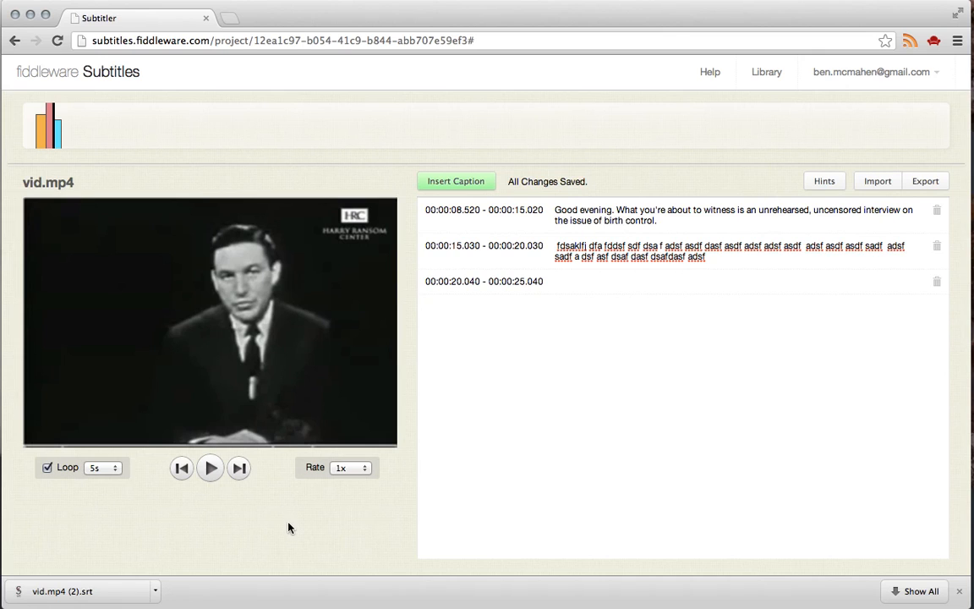
mouse_move(81, 575)
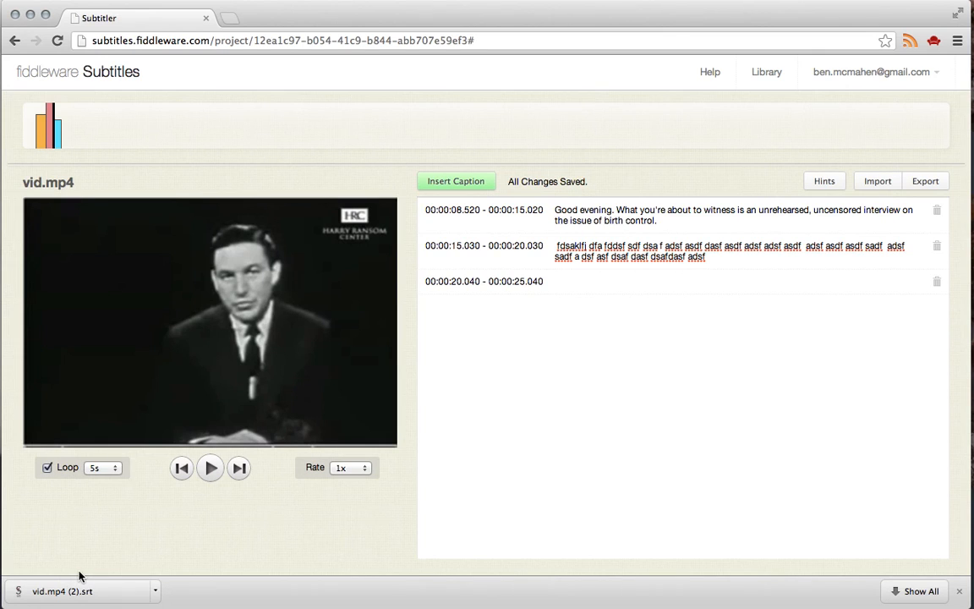
mouse_move(183, 543)
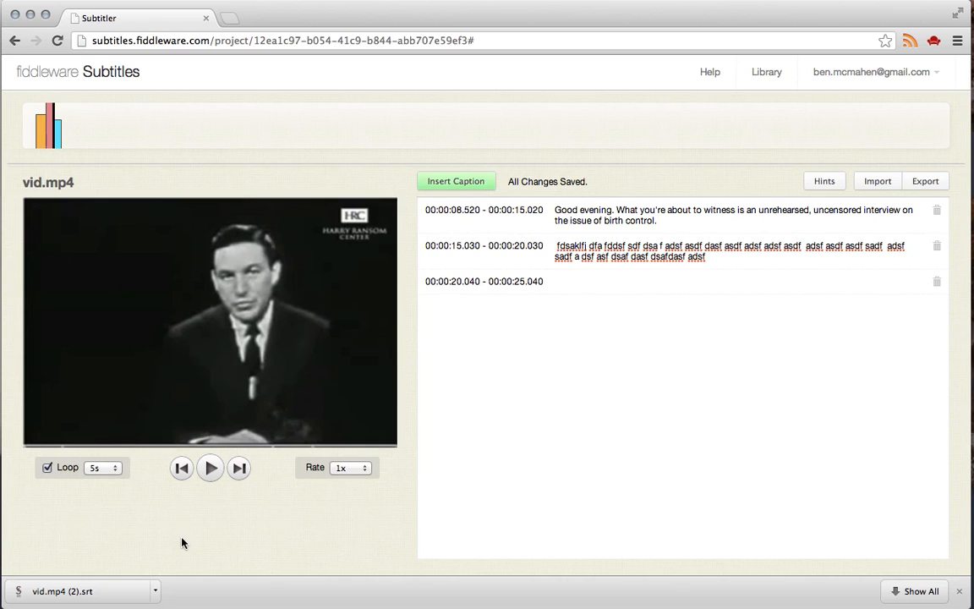
mouse_move(960, 532)
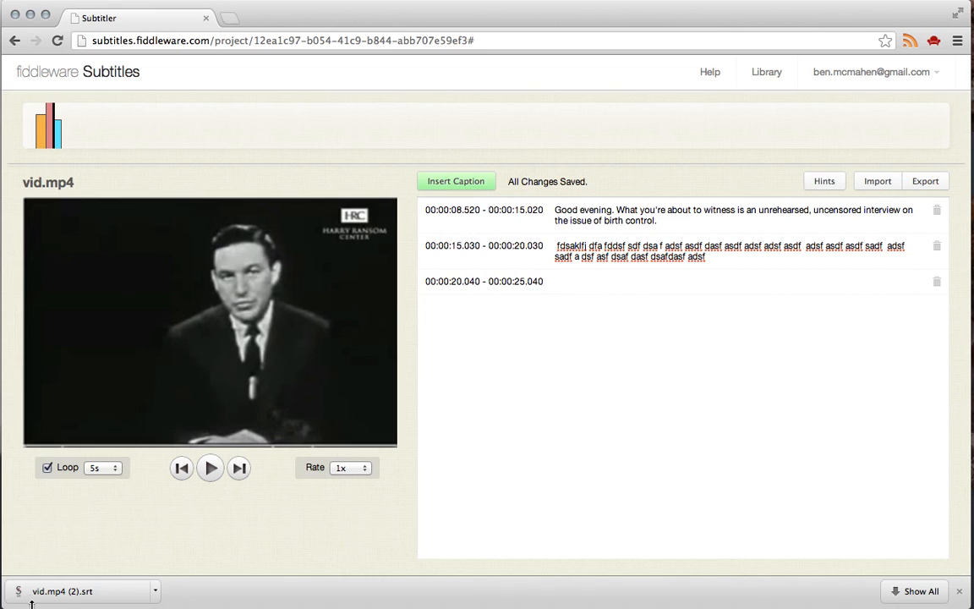
mouse_move(216, 554)
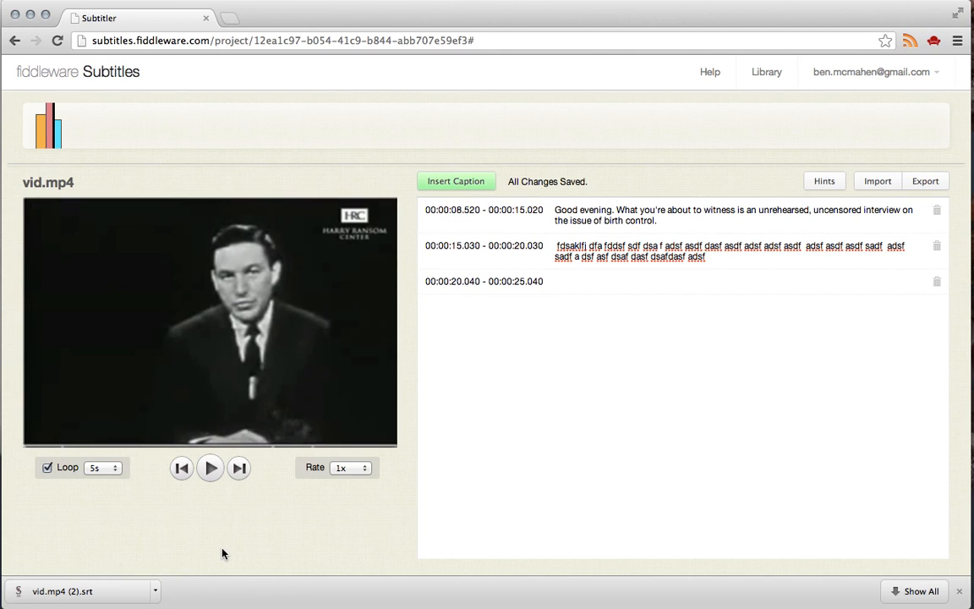
mouse_move(226, 551)
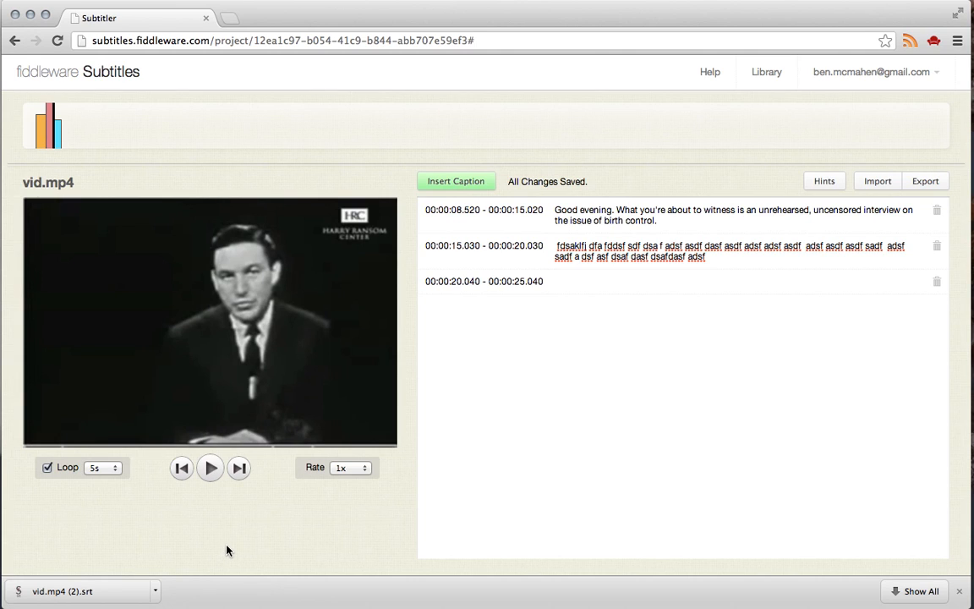
mouse_move(299, 517)
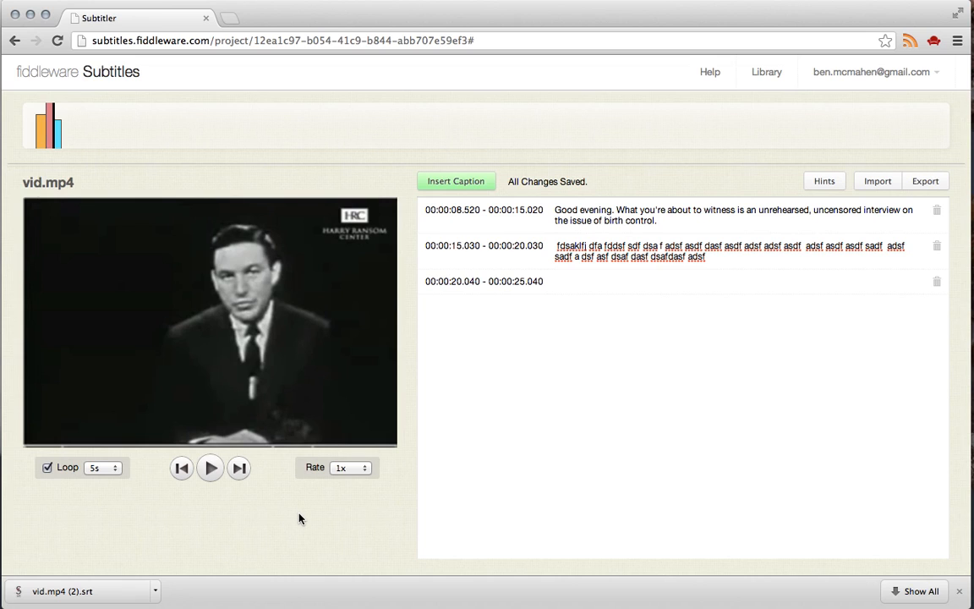
mouse_move(330, 488)
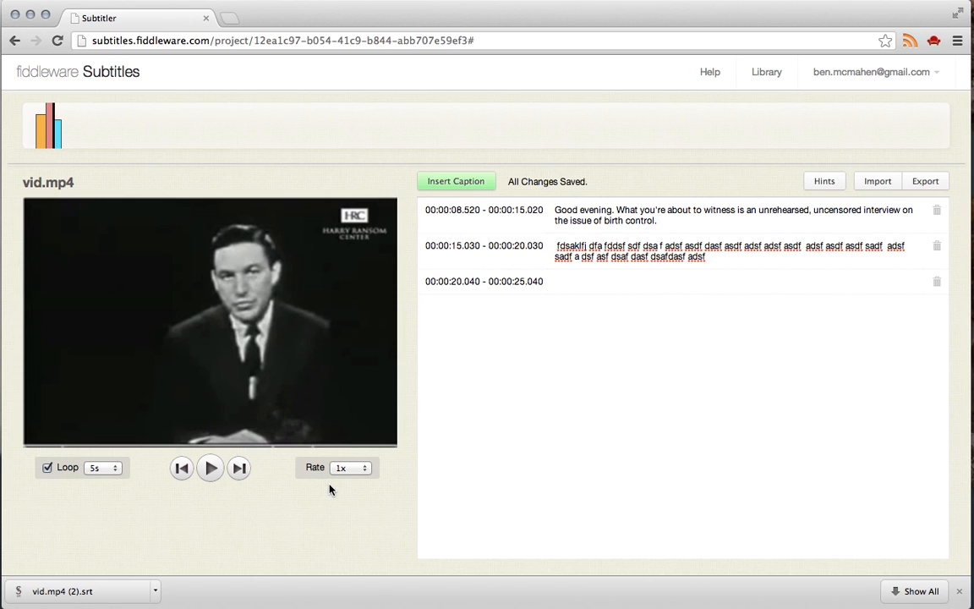
mouse_move(747, 545)
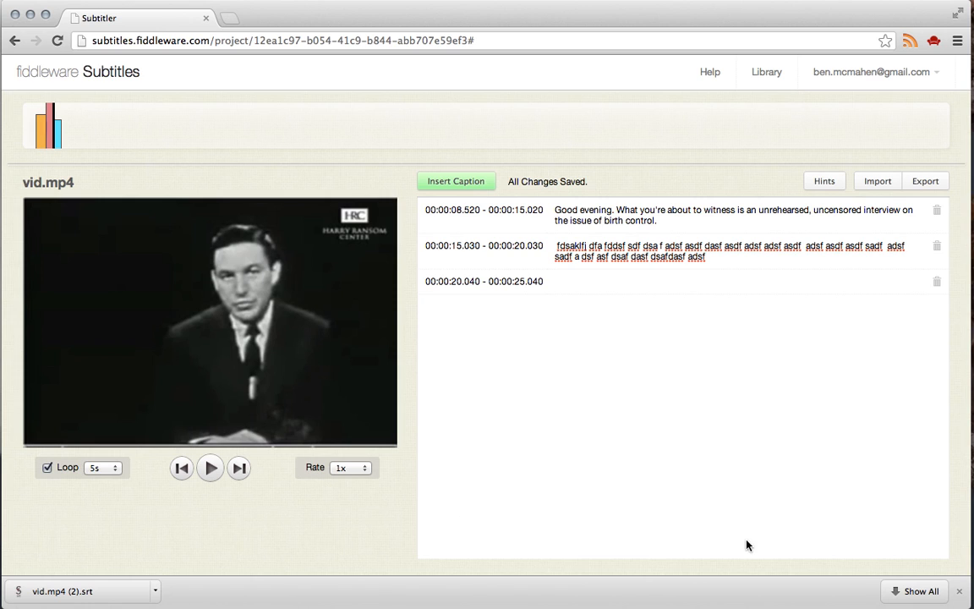